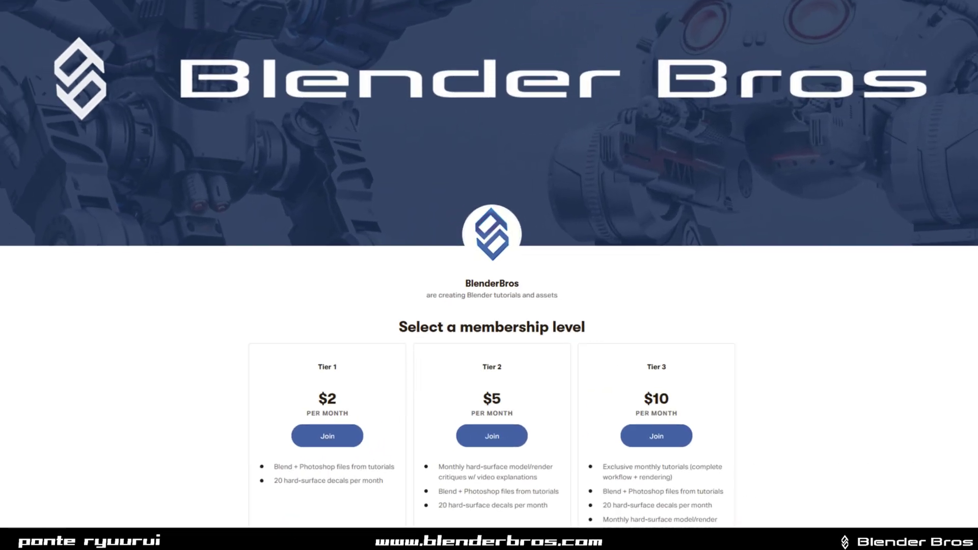
- Create a new mix named TS YT 1 at 4096 px working resolution
{"action": "scroll", "scroll_direction": "down", "scroll_amount": 3}
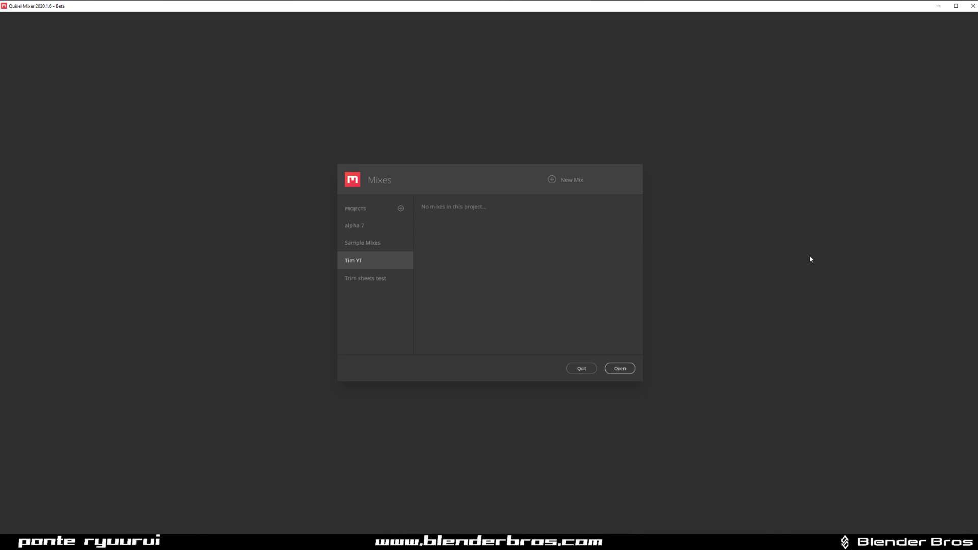
{"action": "mouse_move", "coordinate": [626, 268]}
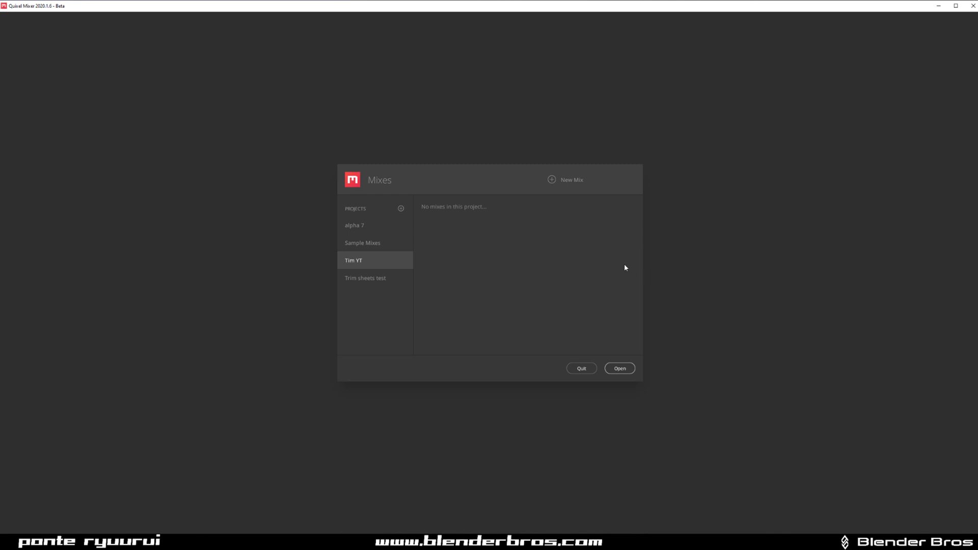
{"action": "mouse_move", "coordinate": [595, 261]}
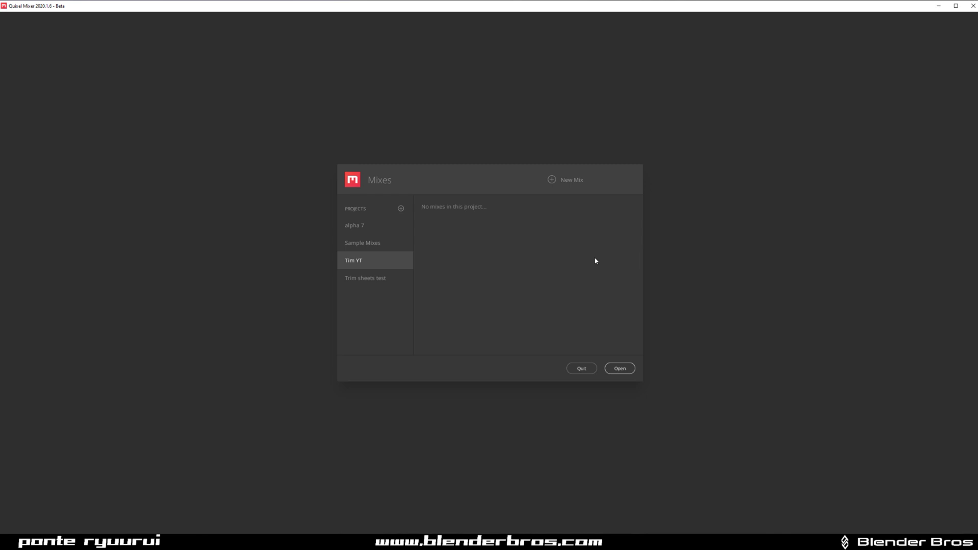
{"action": "mouse_move", "coordinate": [352, 267]}
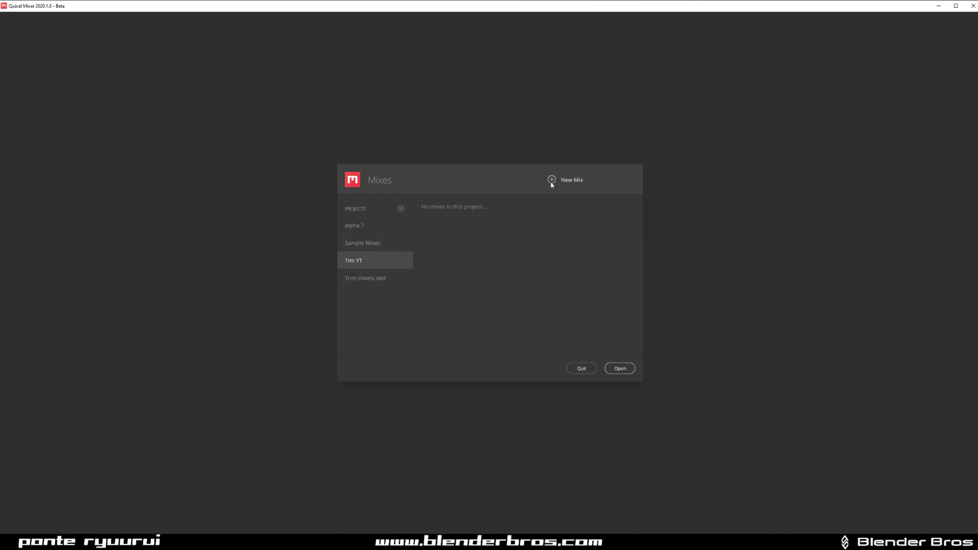
{"action": "mouse_move", "coordinate": [556, 193]}
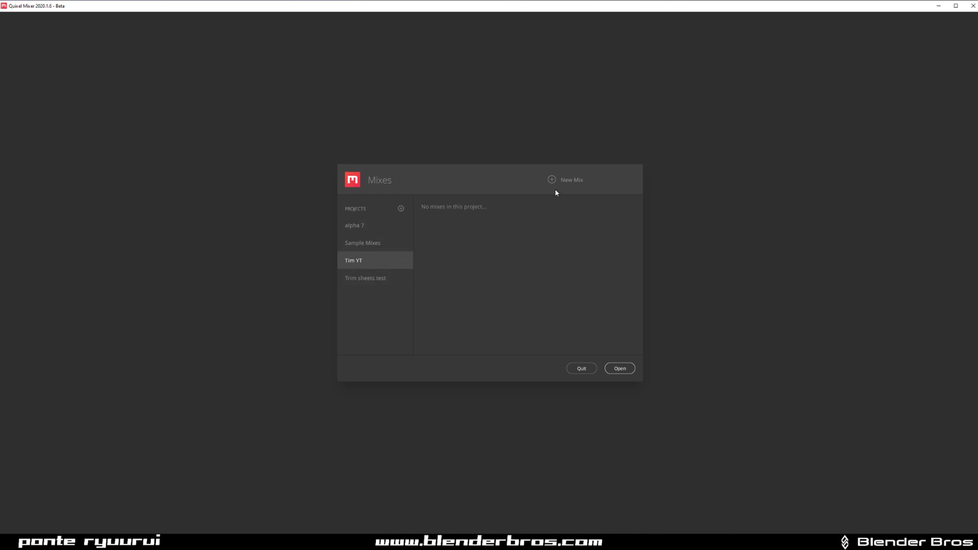
{"action": "left_click", "coordinate": [566, 179]}
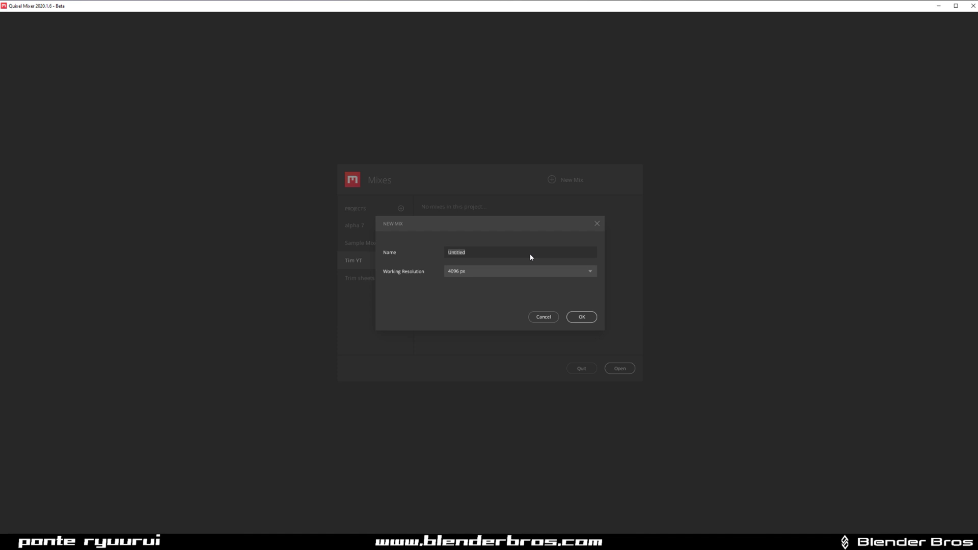
{"action": "type", "text": "TS YT 1"}
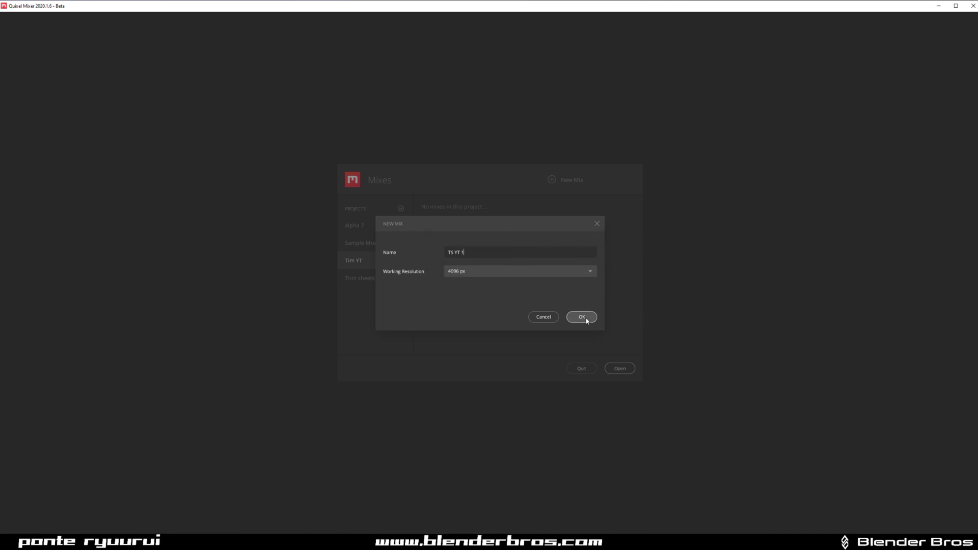
{"action": "left_click", "coordinate": [581, 317]}
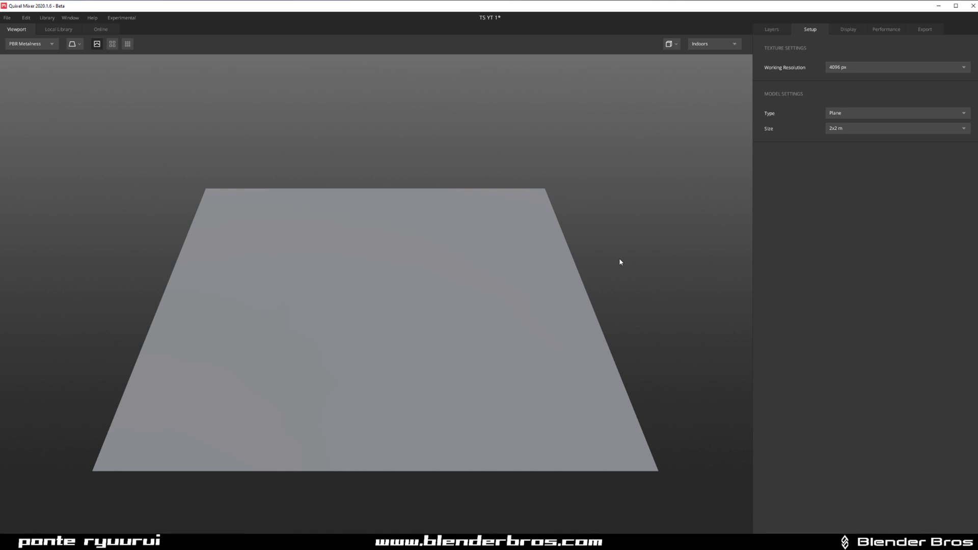
{"action": "mouse_move", "coordinate": [522, 259]}
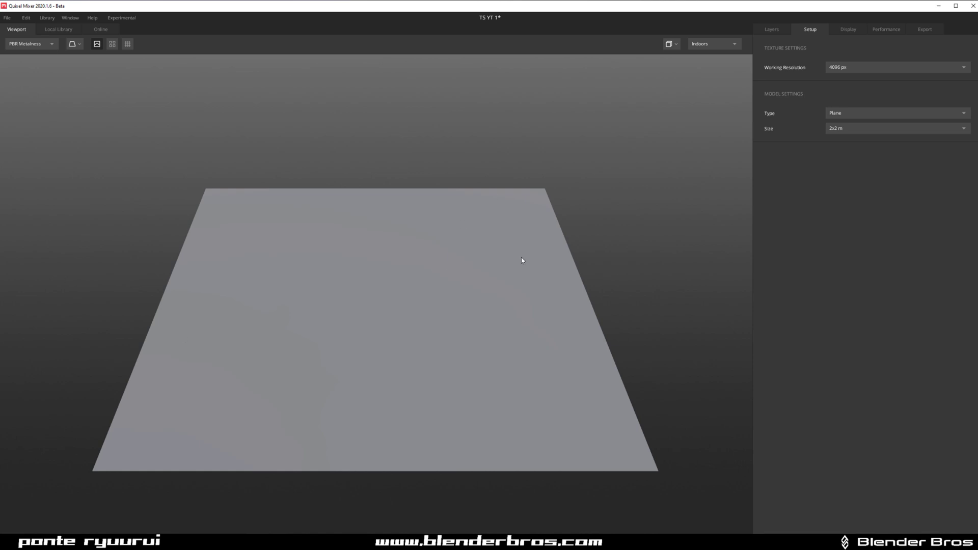
{"action": "mouse_move", "coordinate": [394, 157]}
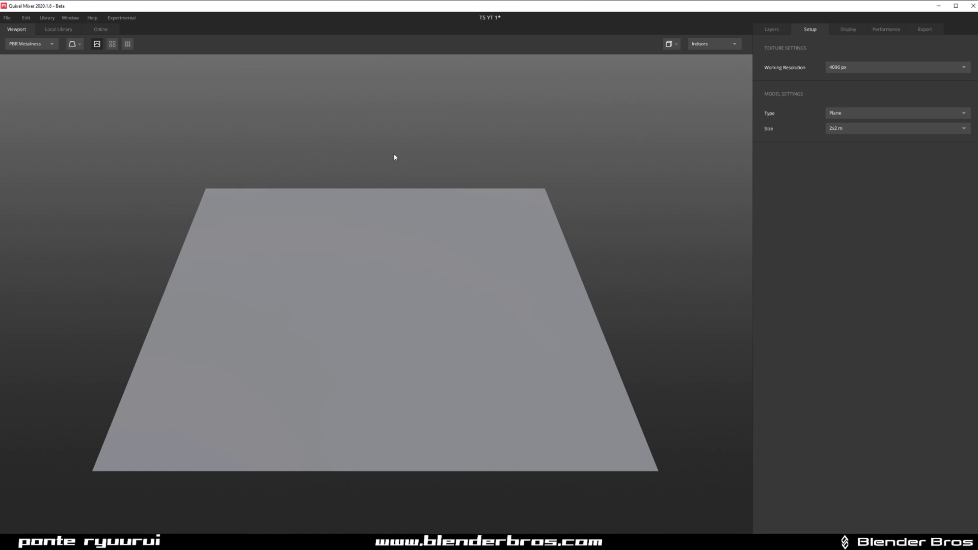
- Try the 3D Asset preview type, revert to Plane, and show the base layer's channels
{"action": "left_click", "coordinate": [896, 113]}
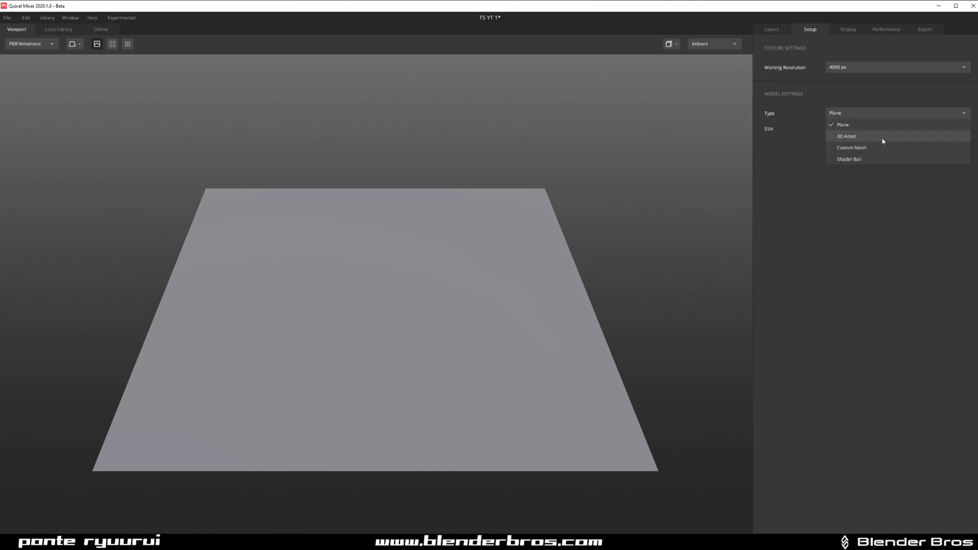
{"action": "left_click", "coordinate": [846, 136]}
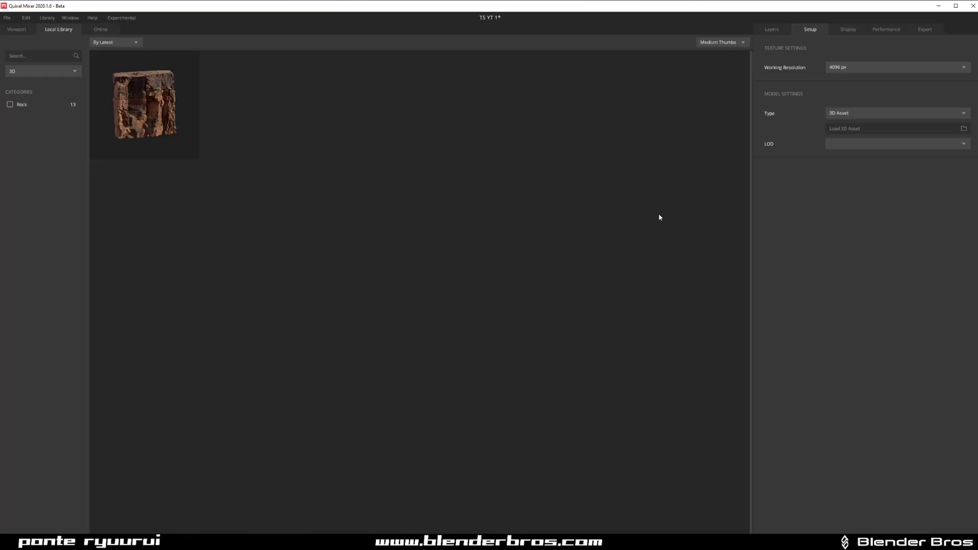
{"action": "left_click", "coordinate": [896, 113]}
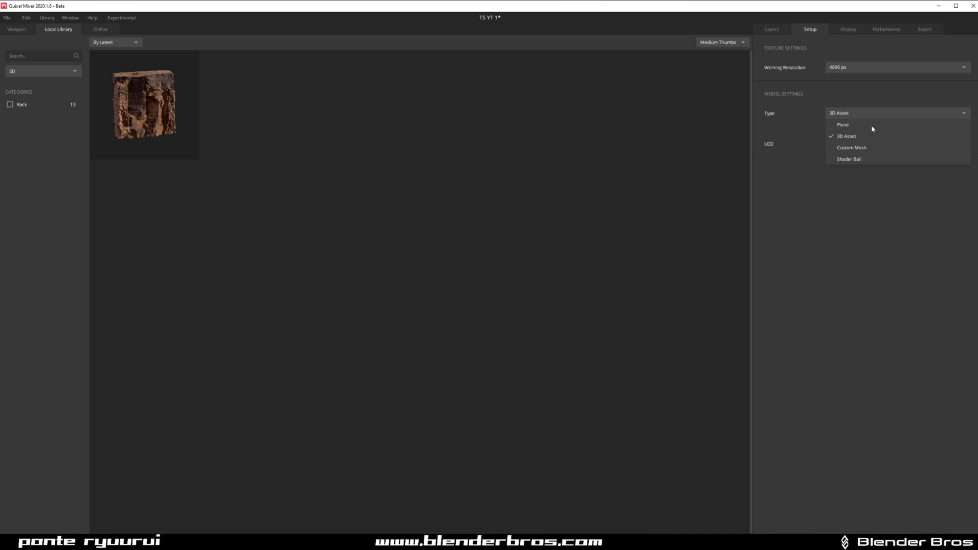
{"action": "left_click", "coordinate": [842, 124]}
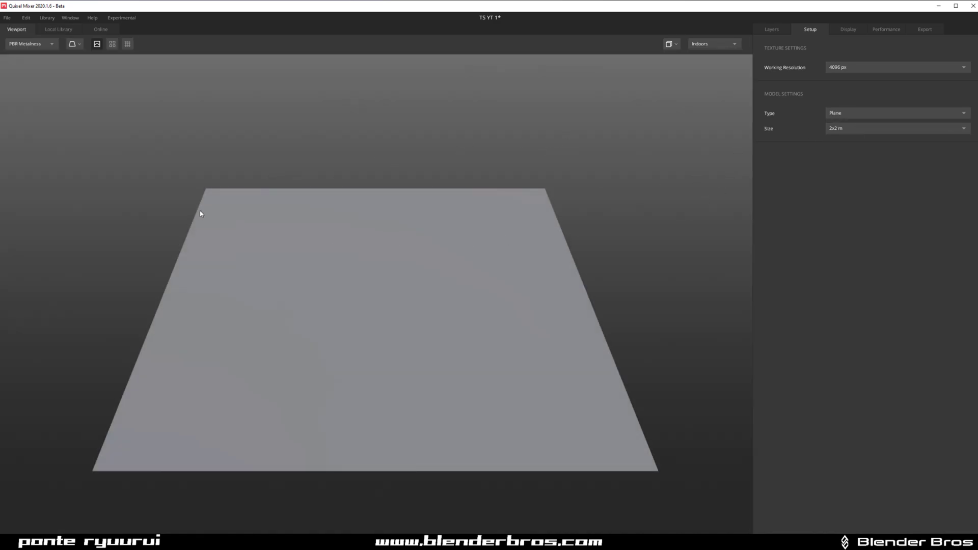
{"action": "mouse_move", "coordinate": [414, 349]}
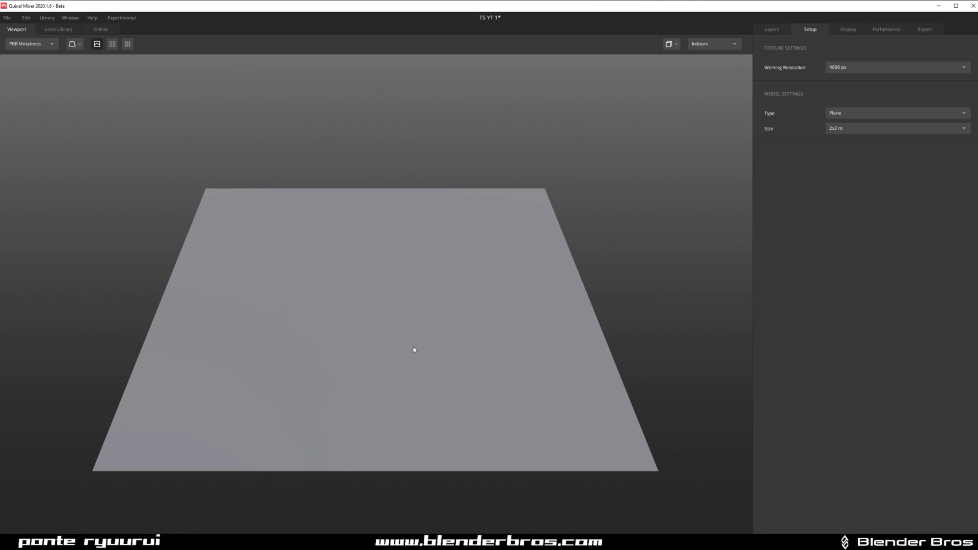
{"action": "mouse_move", "coordinate": [414, 339]}
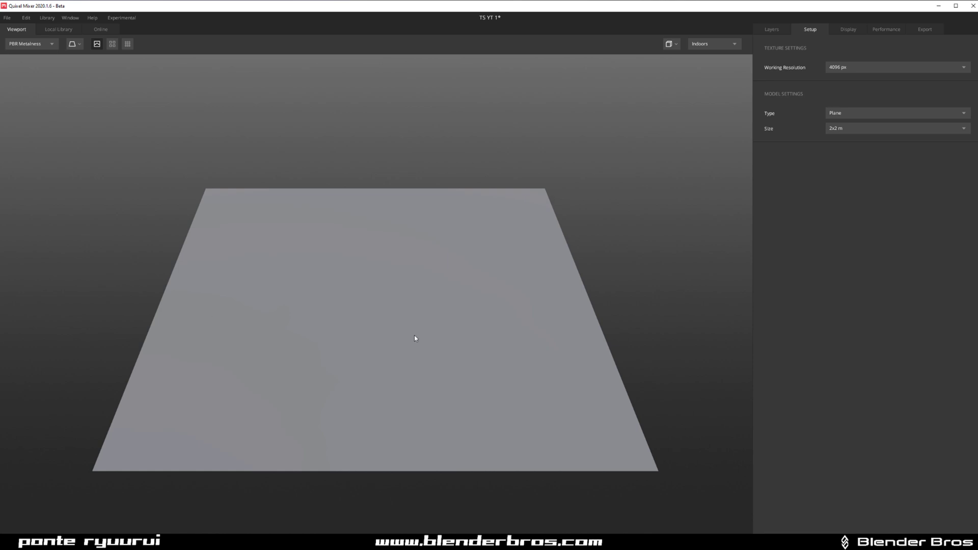
{"action": "mouse_move", "coordinate": [626, 204]}
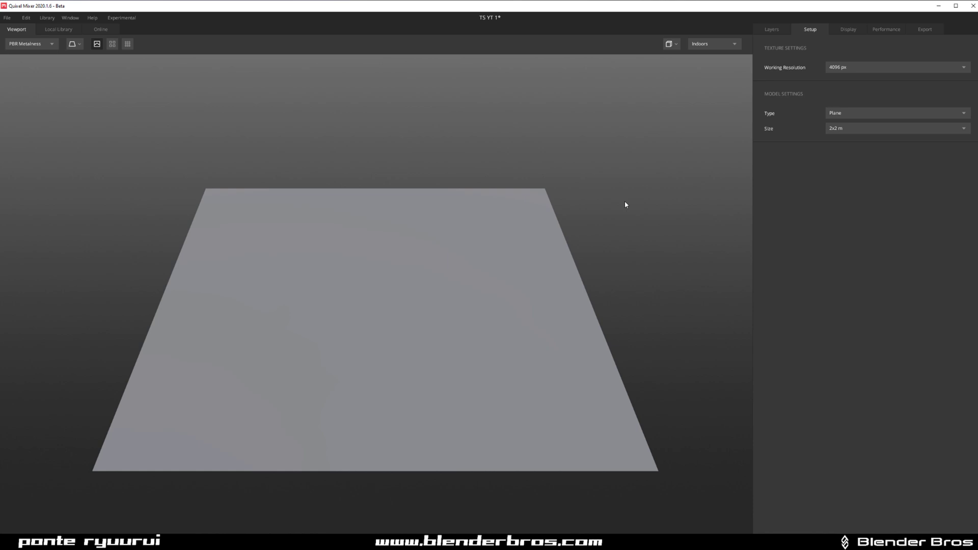
{"action": "left_click", "coordinate": [771, 29]}
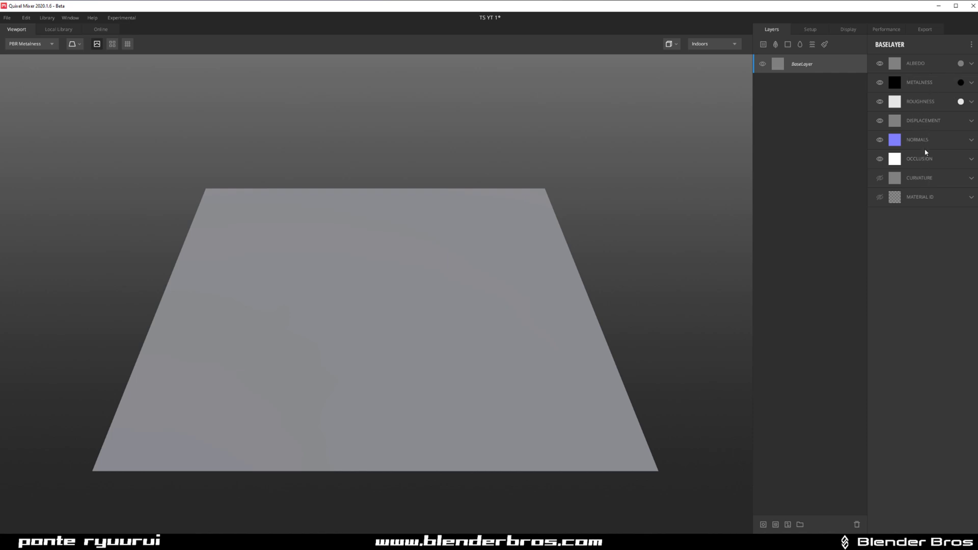
- Load untitled_normals.png and untitled_ao.png into the base layer's Normals and Occlusion channels
{"action": "left_click", "coordinate": [971, 140]}
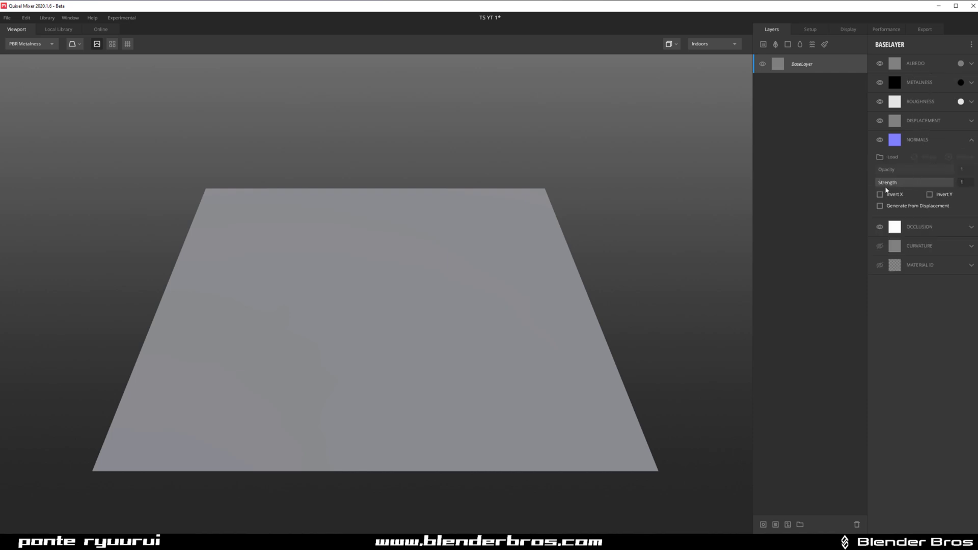
{"action": "left_click", "coordinate": [888, 157]}
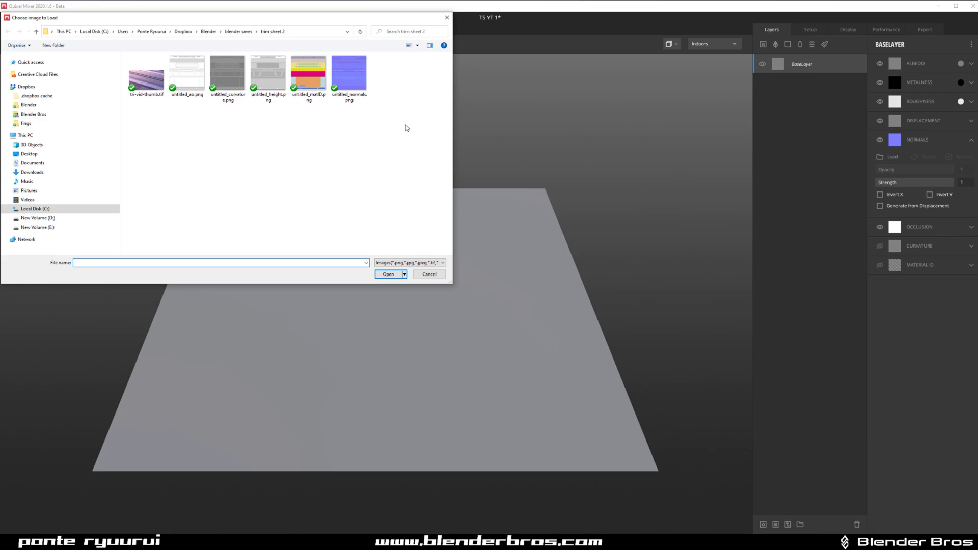
{"action": "mouse_move", "coordinate": [349, 132]}
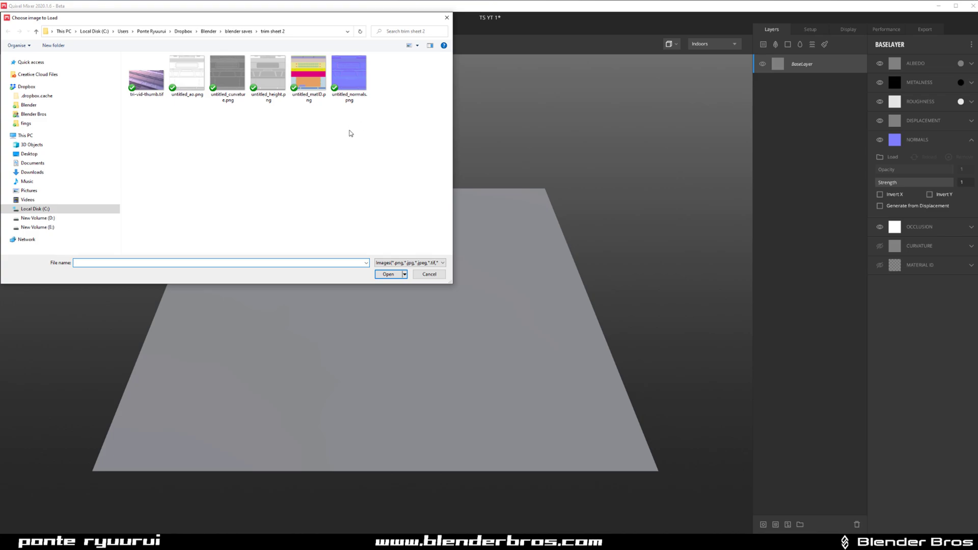
{"action": "left_click", "coordinate": [348, 70]}
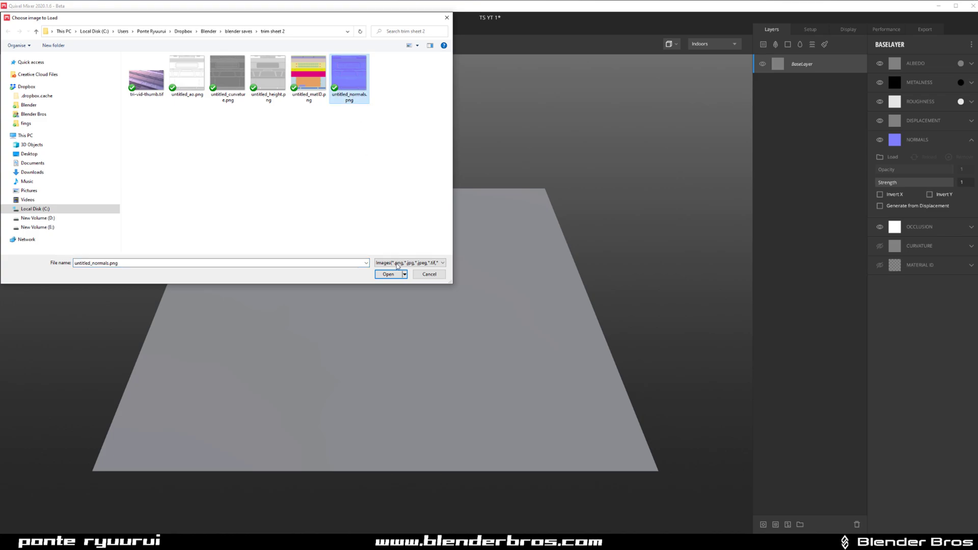
{"action": "left_click", "coordinate": [387, 274]}
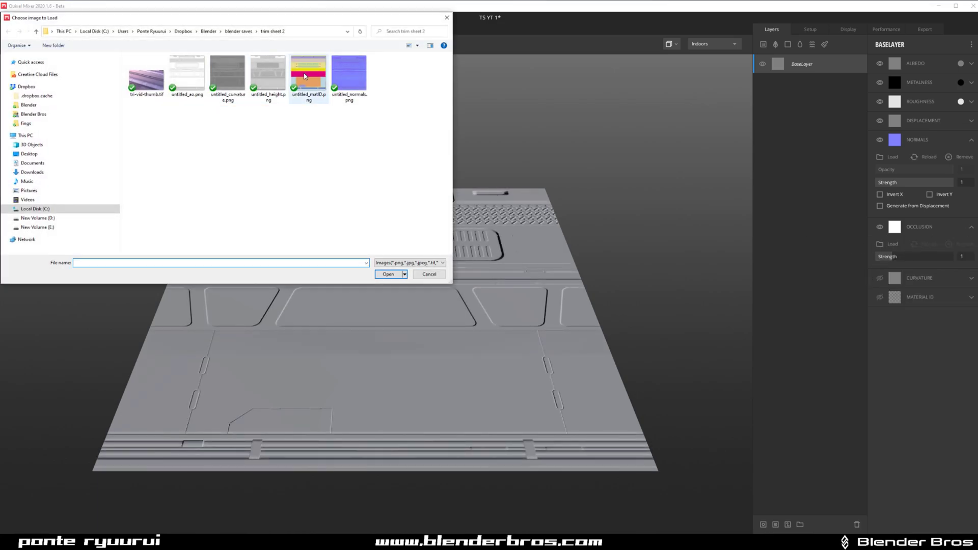
{"action": "left_click", "coordinate": [185, 70]}
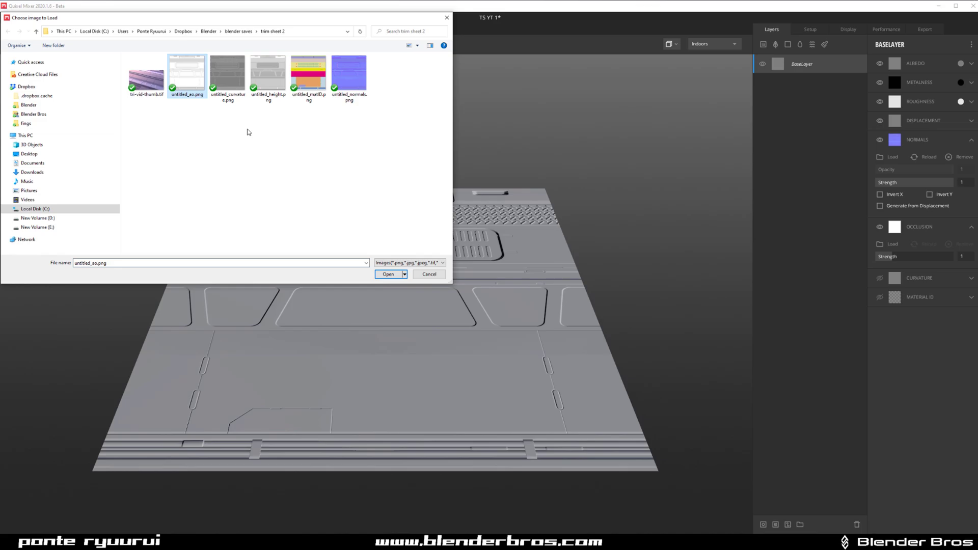
{"action": "left_click", "coordinate": [388, 274]}
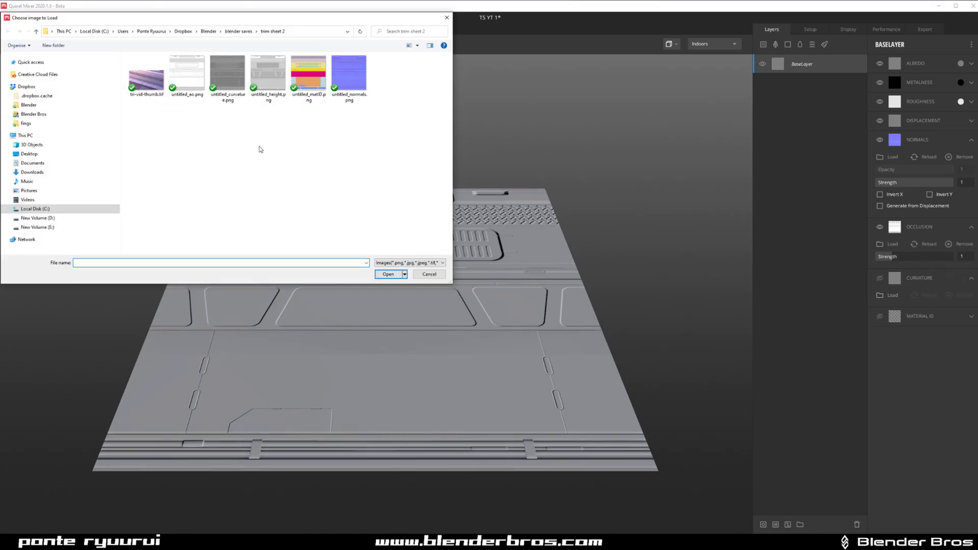
- Load untitled_curvature.png and the material ID map into the Curvature and Material ID channels
{"action": "left_click", "coordinate": [227, 73]}
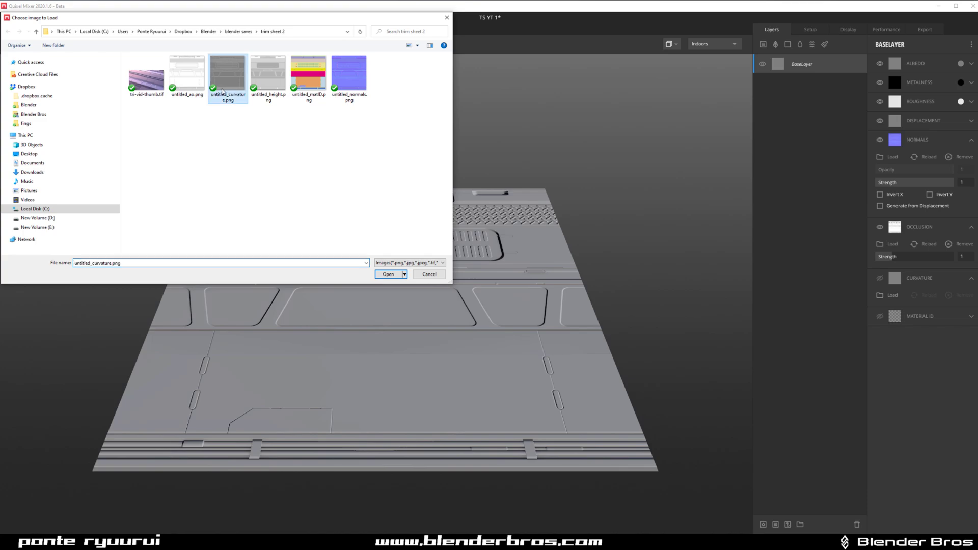
{"action": "left_click", "coordinate": [388, 274]}
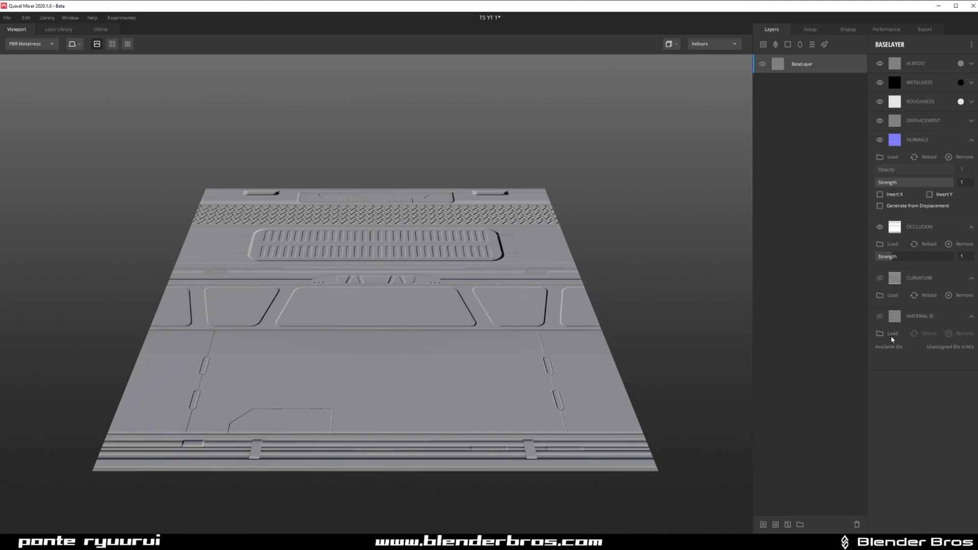
{"action": "left_click", "coordinate": [892, 333]}
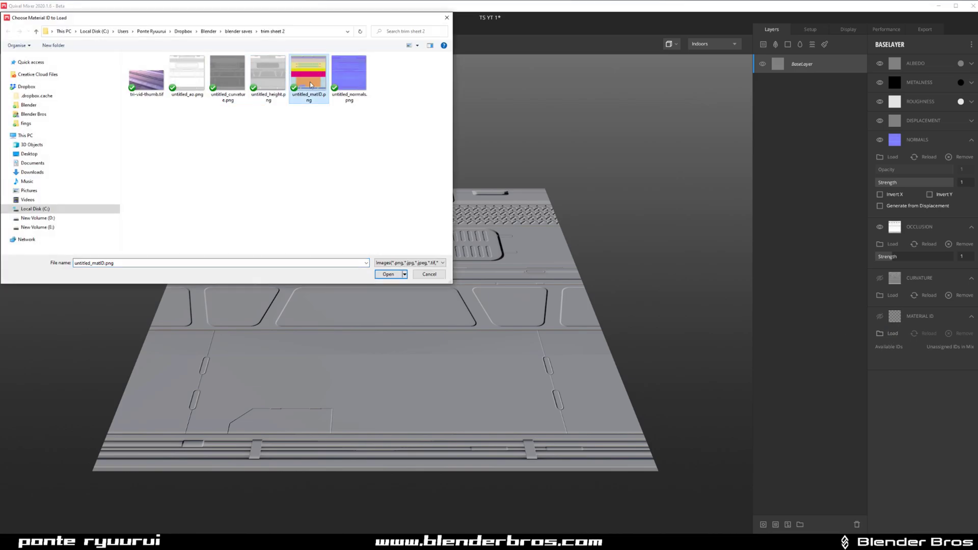
{"action": "left_click", "coordinate": [387, 274]}
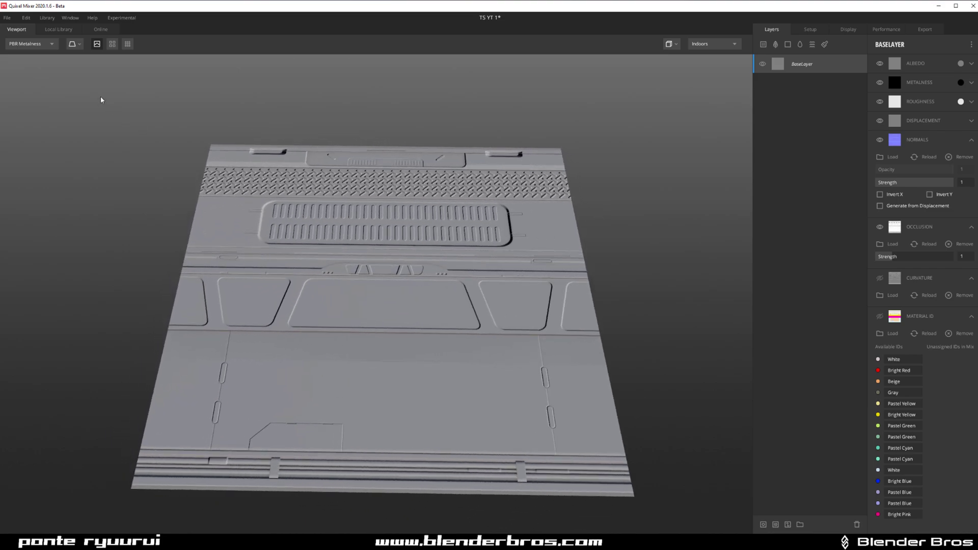
{"action": "left_click", "coordinate": [58, 30]}
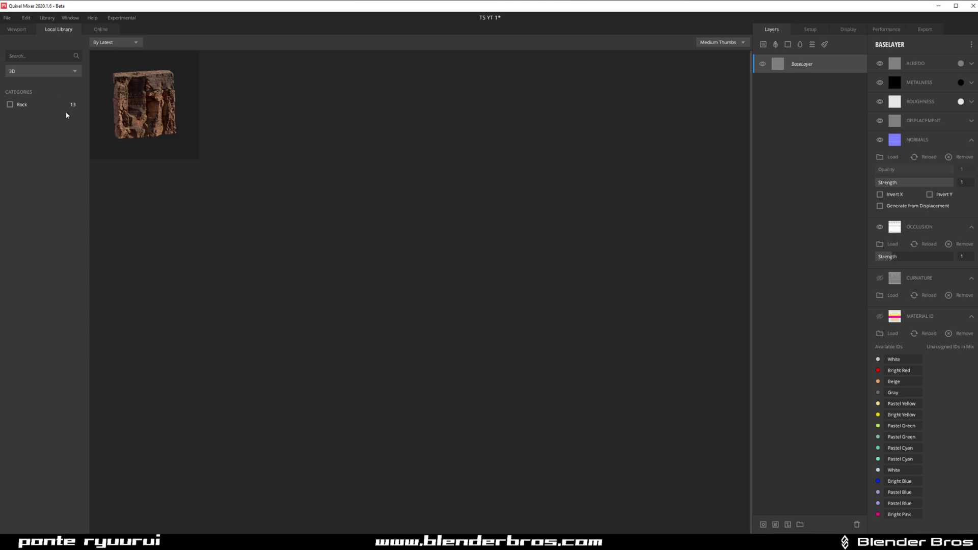
{"action": "left_click", "coordinate": [42, 70]}
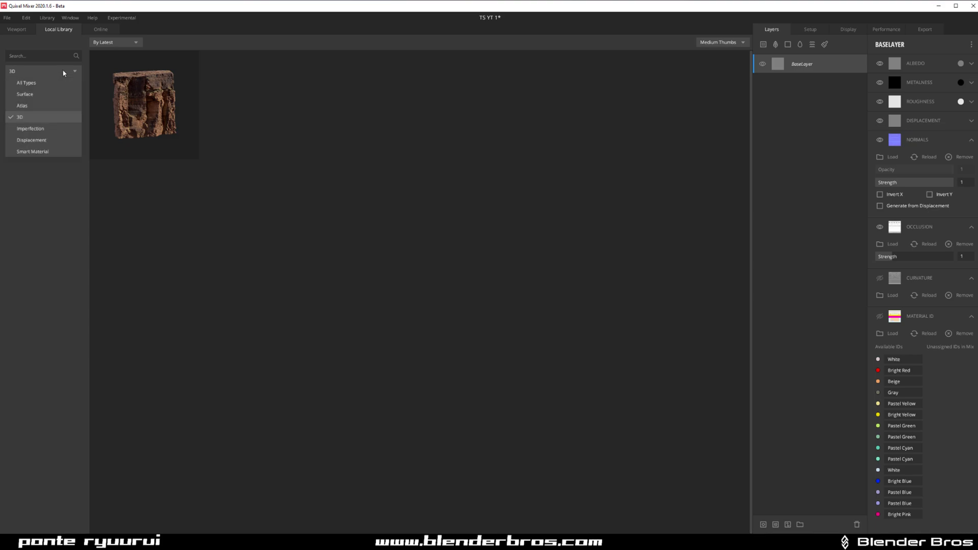
{"action": "left_click", "coordinate": [33, 151]}
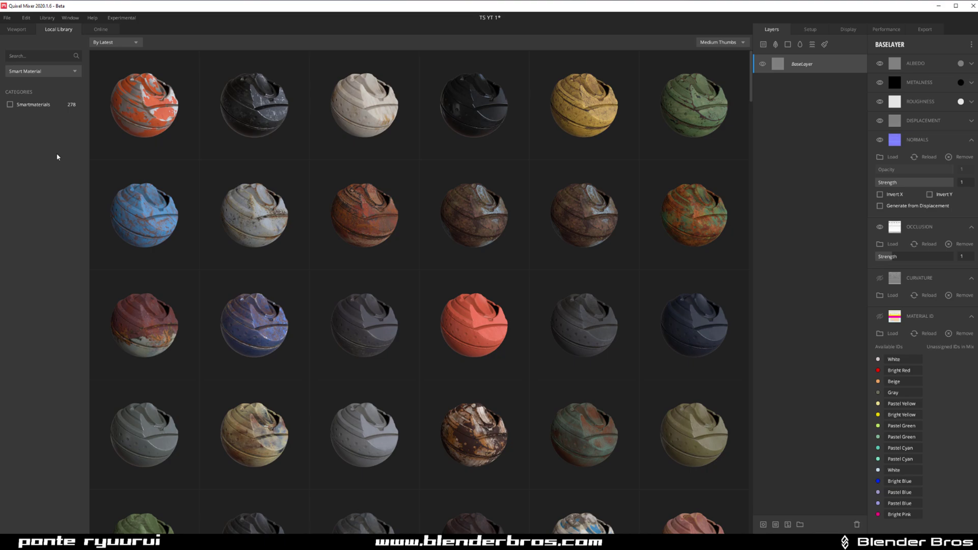
{"action": "mouse_move", "coordinate": [471, 229]}
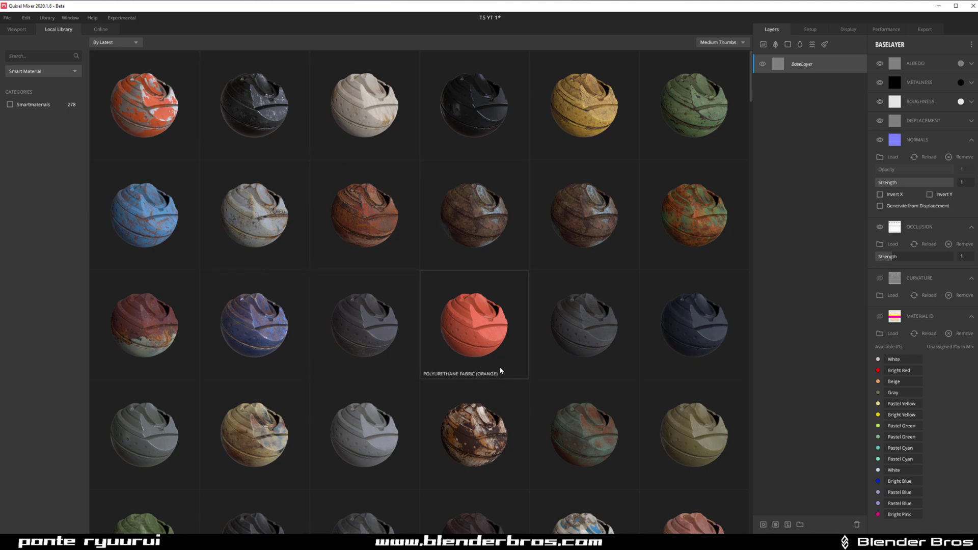
{"action": "mouse_move", "coordinate": [462, 329]}
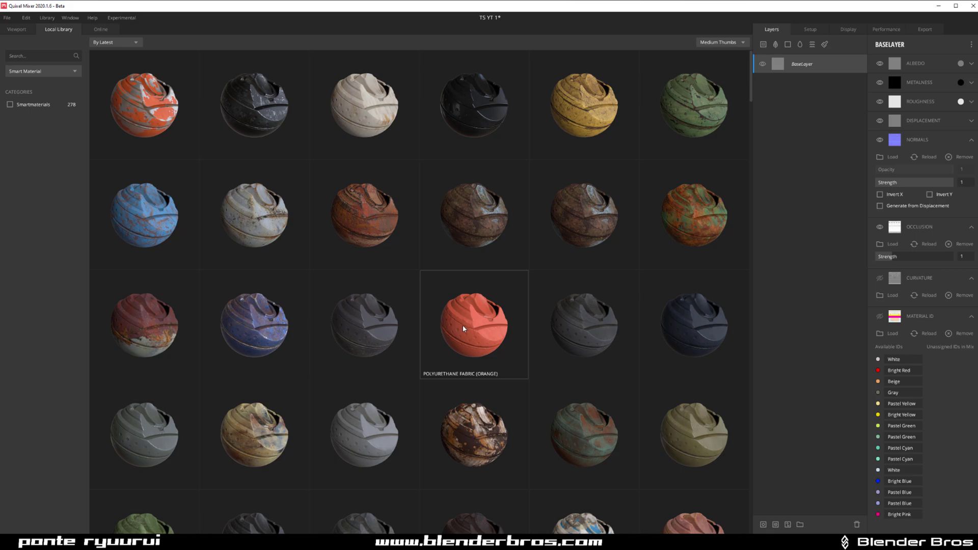
{"action": "mouse_move", "coordinate": [385, 296]}
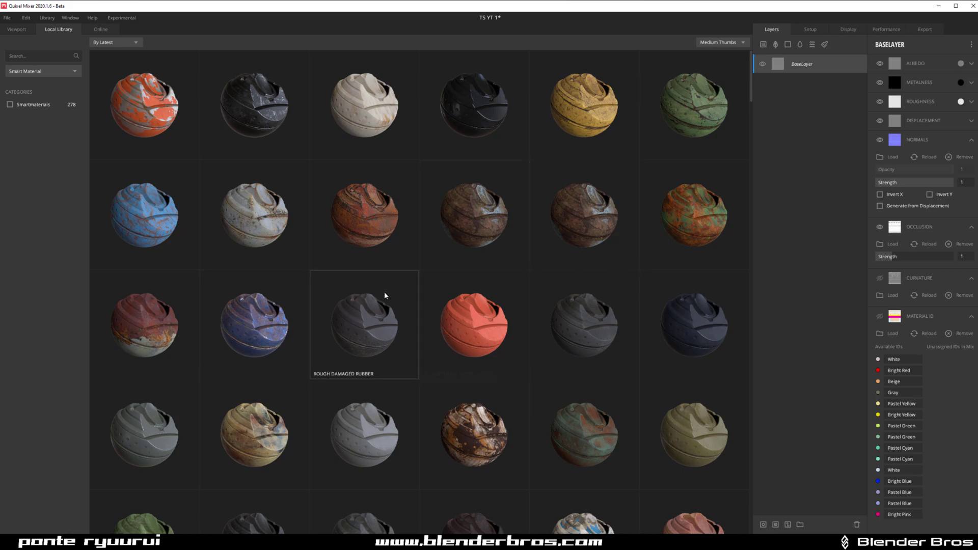
{"action": "left_click", "coordinate": [17, 29]}
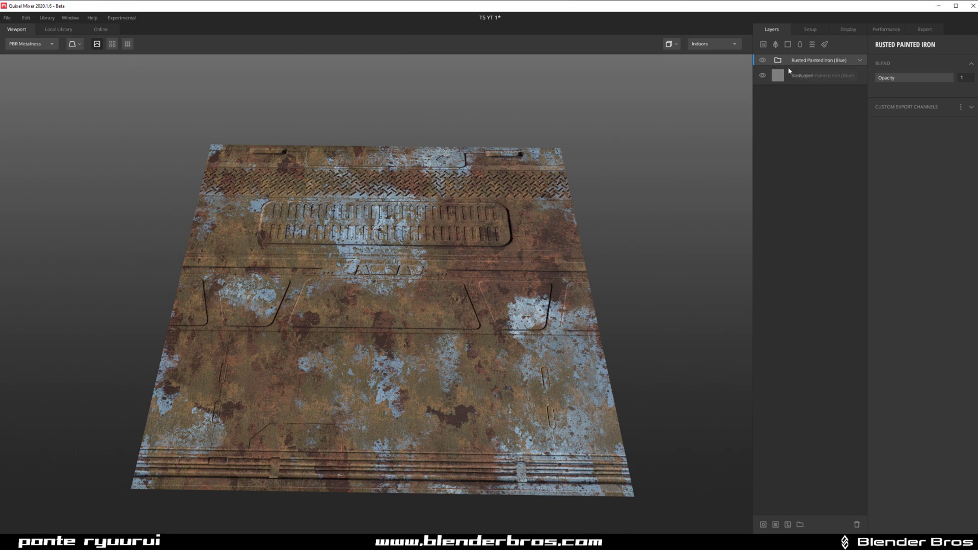
{"action": "left_click", "coordinate": [824, 75]}
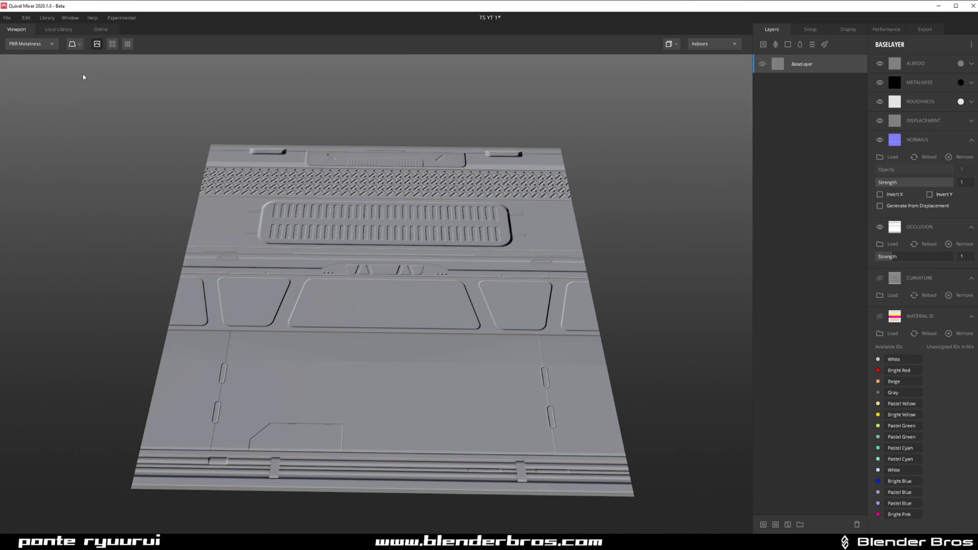
{"action": "left_click", "coordinate": [57, 30]}
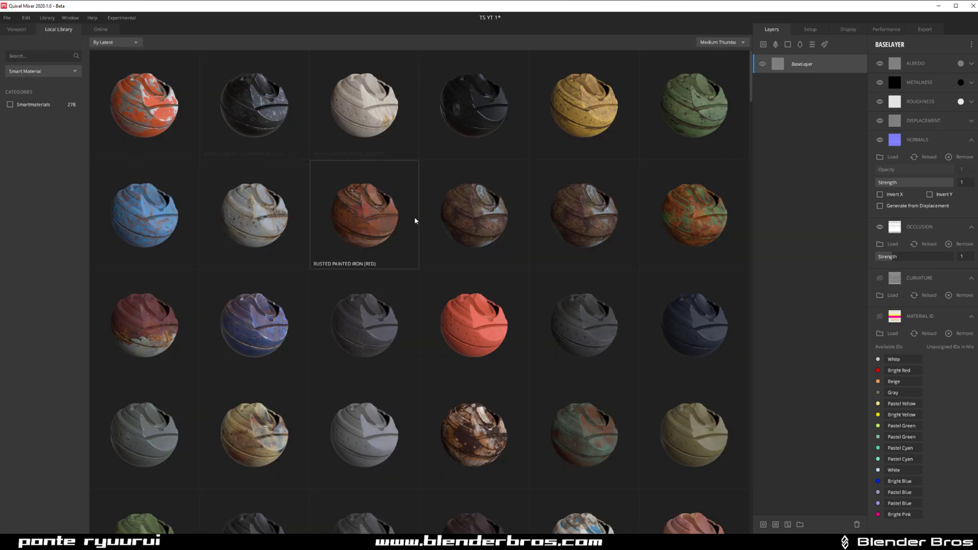
{"action": "mouse_move", "coordinate": [582, 105]}
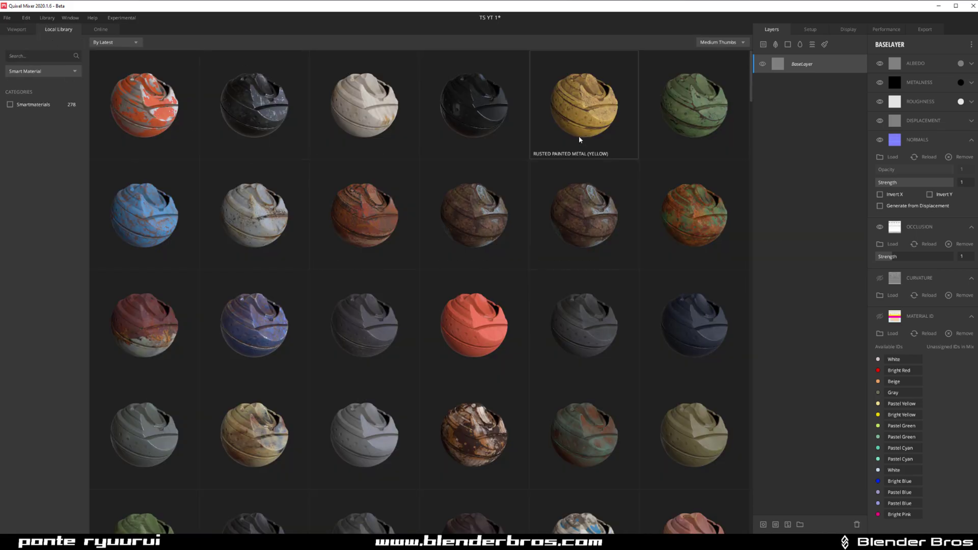
{"action": "mouse_move", "coordinate": [253, 112]}
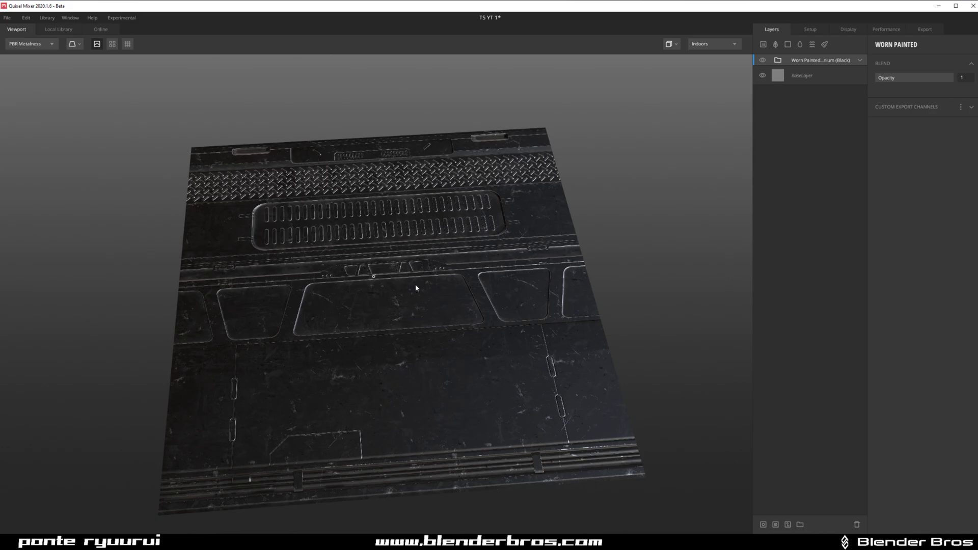
- Orbit the trim sheet to inspect the black Worn Painted material from other angles
{"action": "left_click_drag", "start_coordinate": [416, 288], "coordinate": [631, 316]}
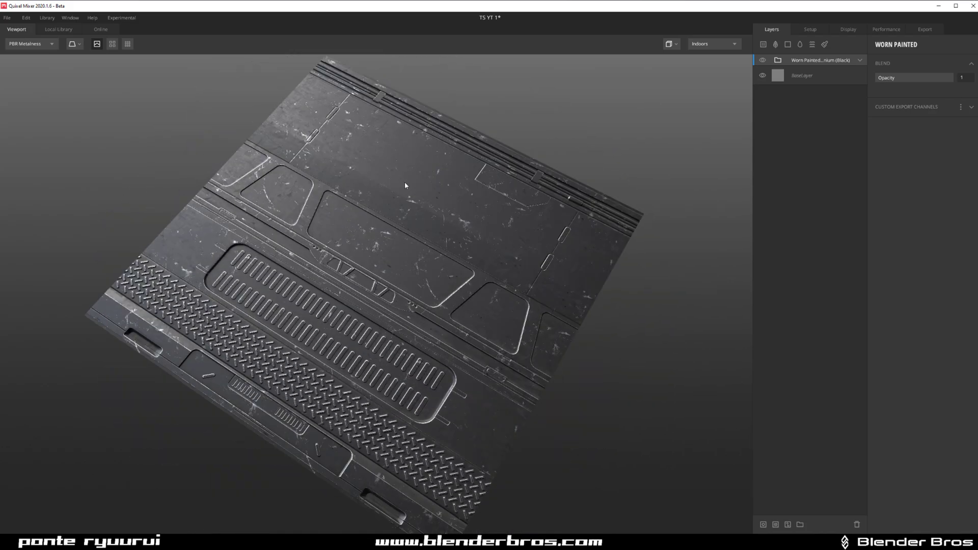
{"action": "left_click_drag", "start_coordinate": [405, 186], "coordinate": [488, 264]}
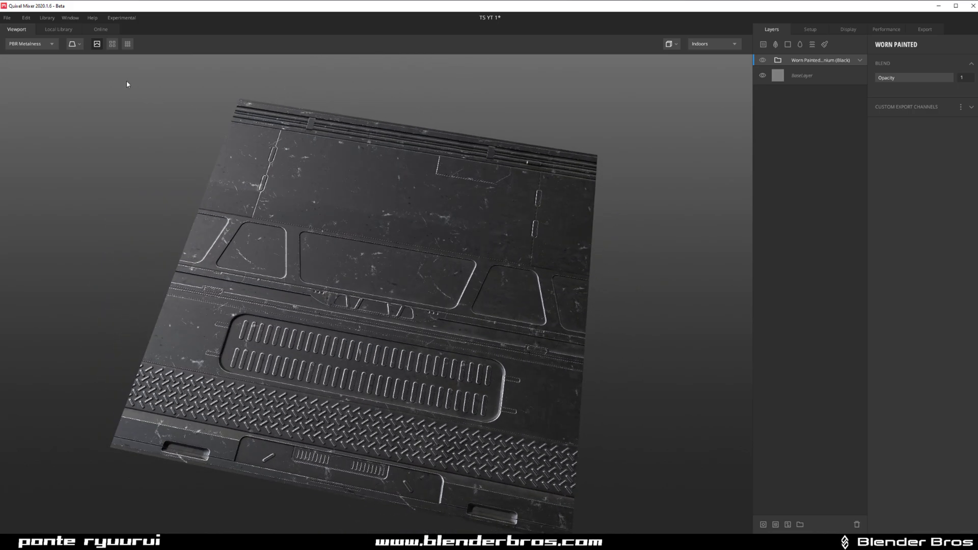
{"action": "left_click", "coordinate": [58, 30]}
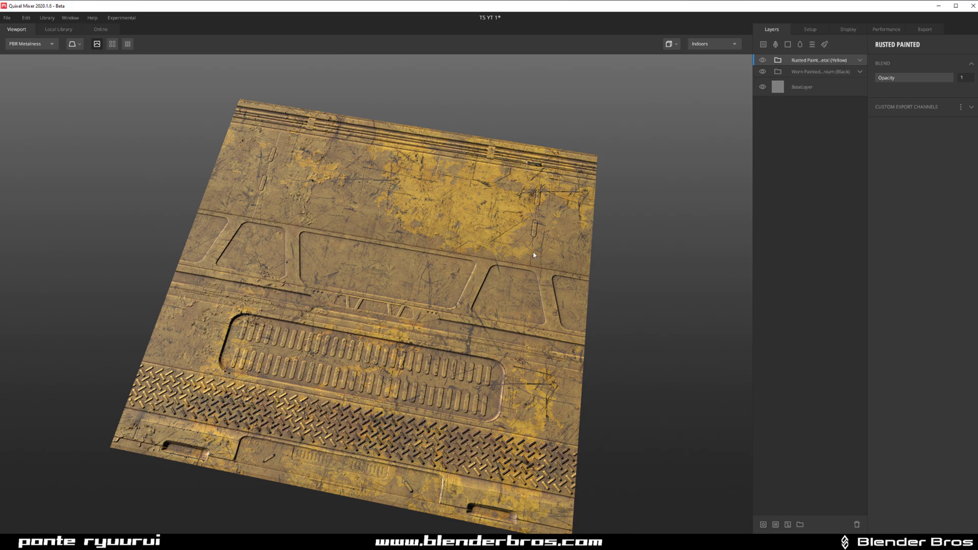
{"action": "mouse_move", "coordinate": [801, 104]}
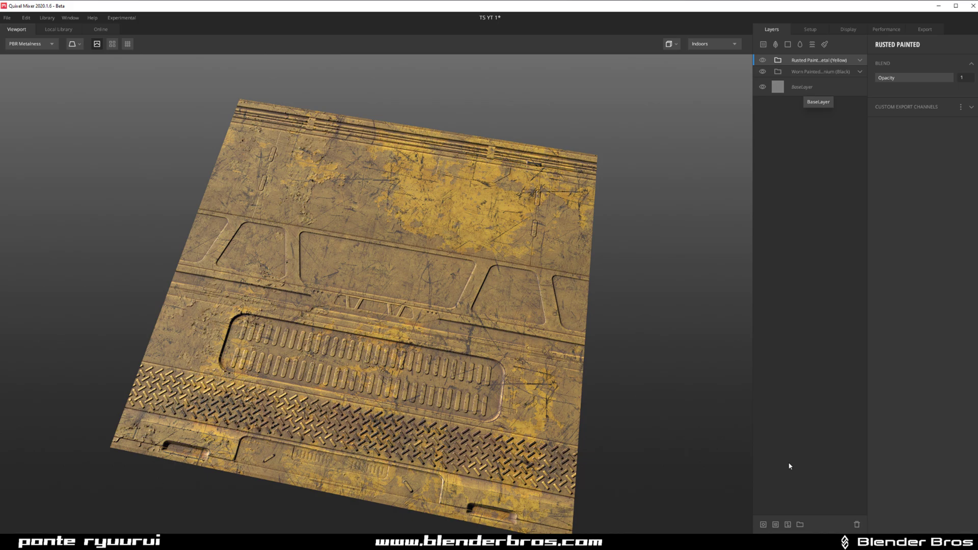
- Add an empty Material ID mask to the yellow Rusted Painted Metal layer
{"action": "left_click", "coordinate": [777, 523]}
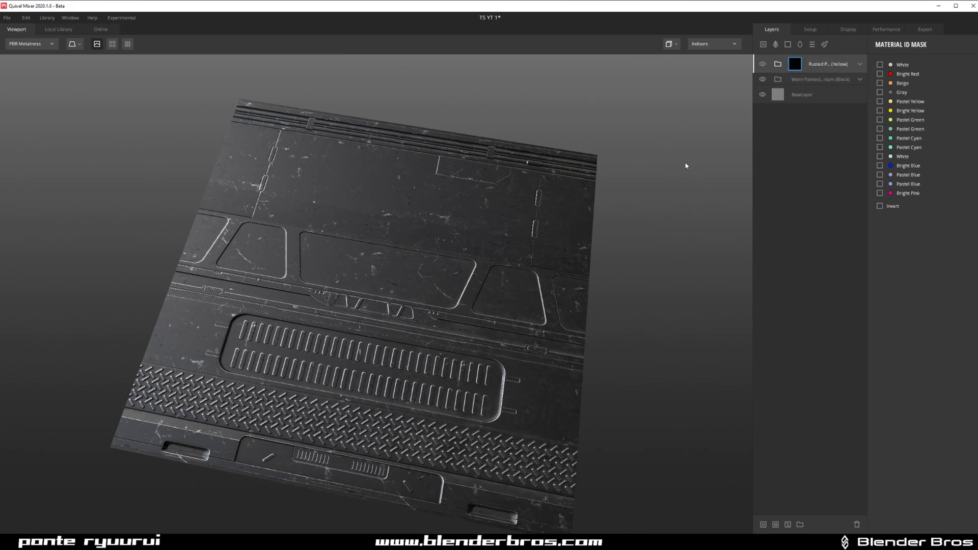
- Tick White and Bright Pink in the yellow layer's ID mask, checking regions in the Material ID view
{"action": "left_click", "coordinate": [880, 66]}
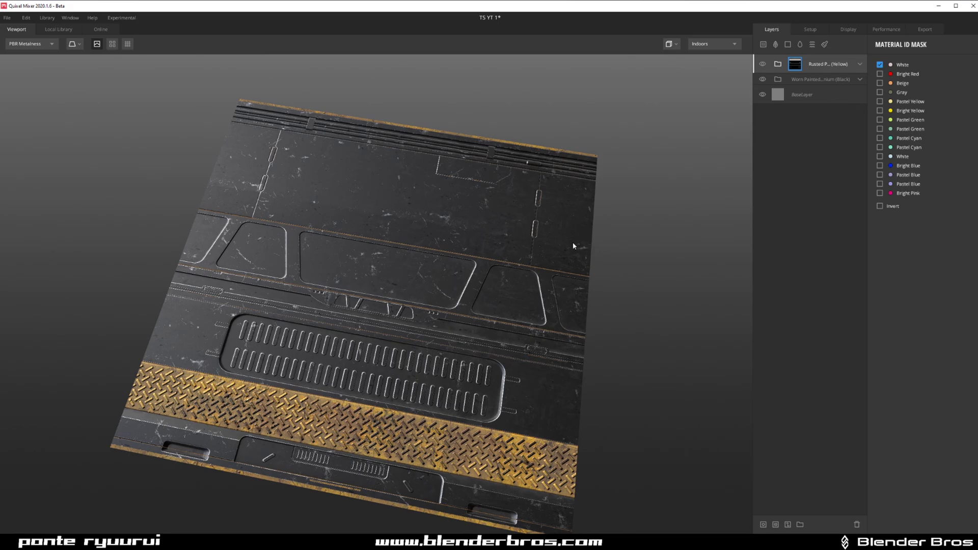
{"action": "left_click", "coordinate": [28, 43]}
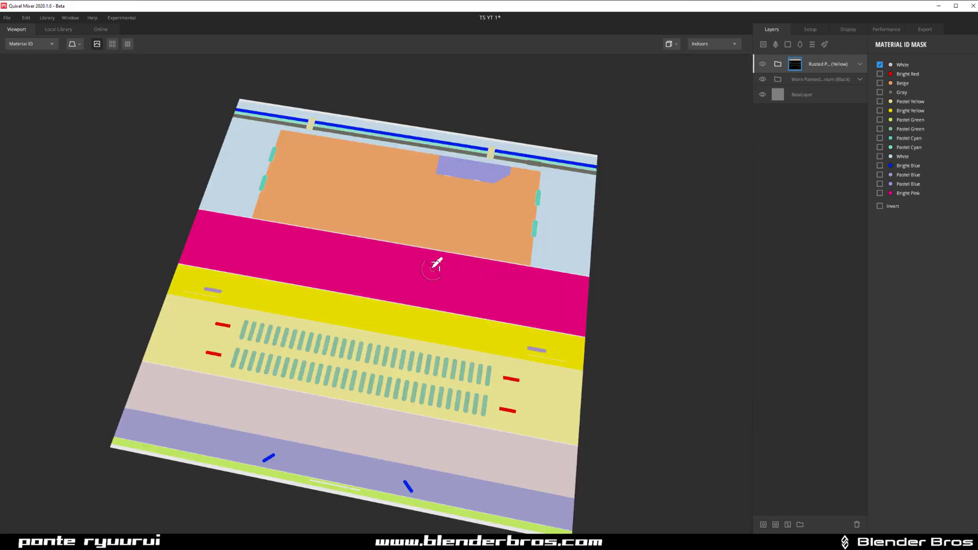
{"action": "left_click", "coordinate": [880, 82]}
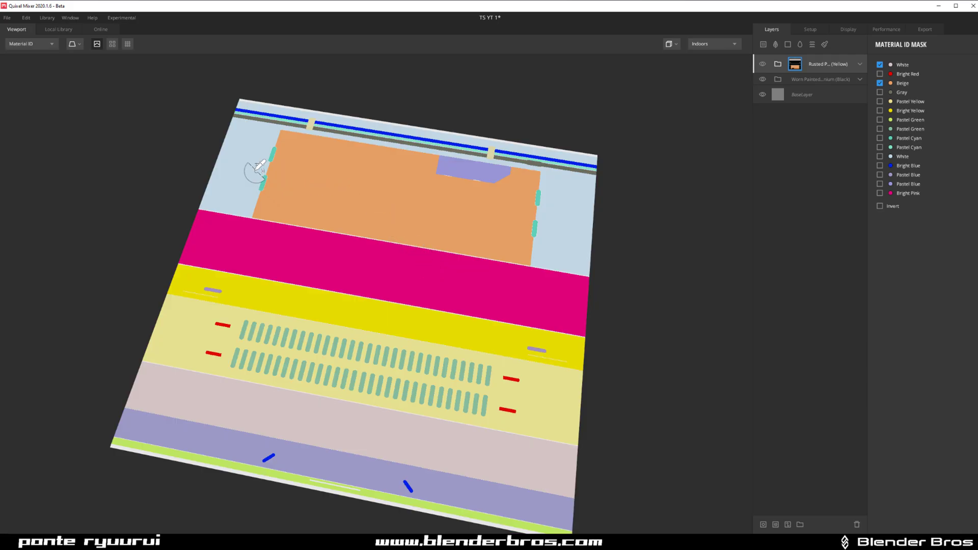
{"action": "left_click", "coordinate": [30, 44]}
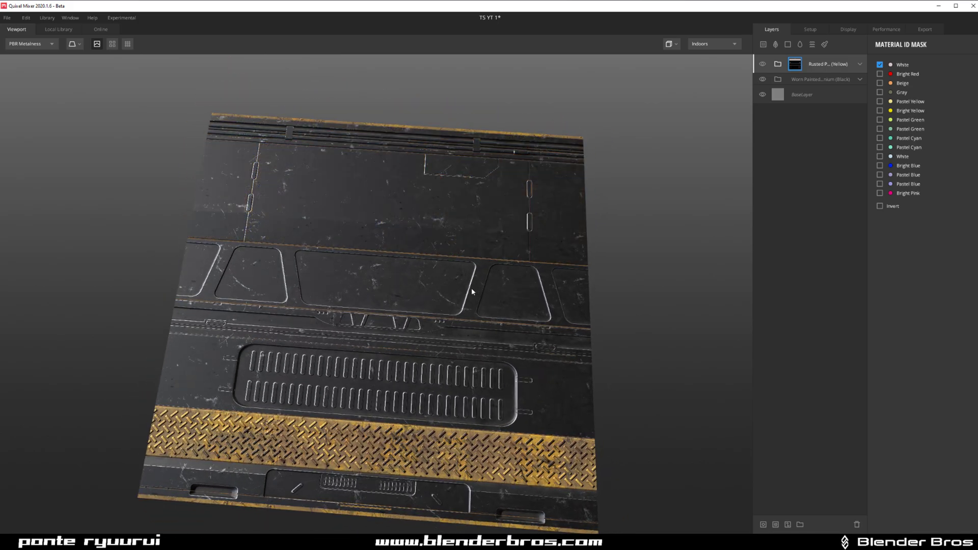
{"action": "left_click", "coordinate": [880, 192]}
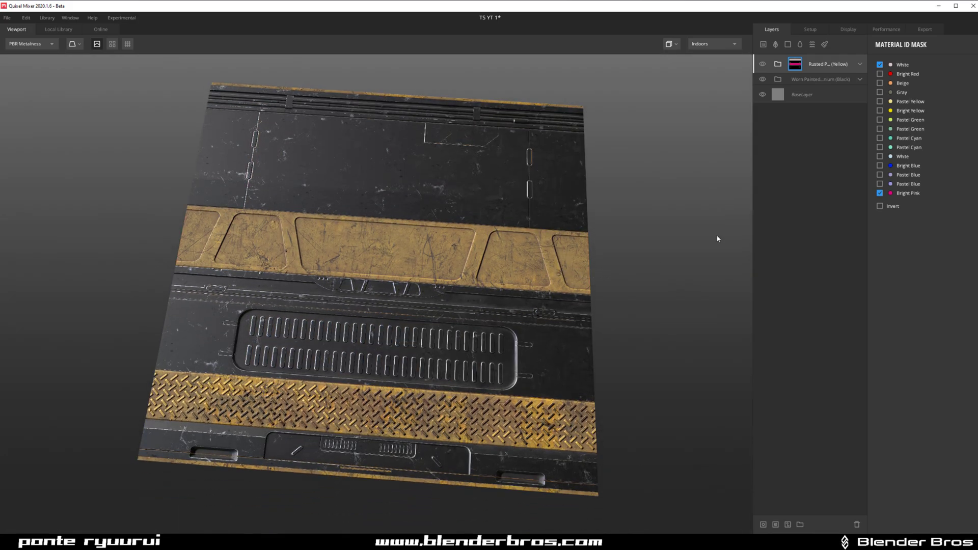
{"action": "left_click", "coordinate": [58, 30]}
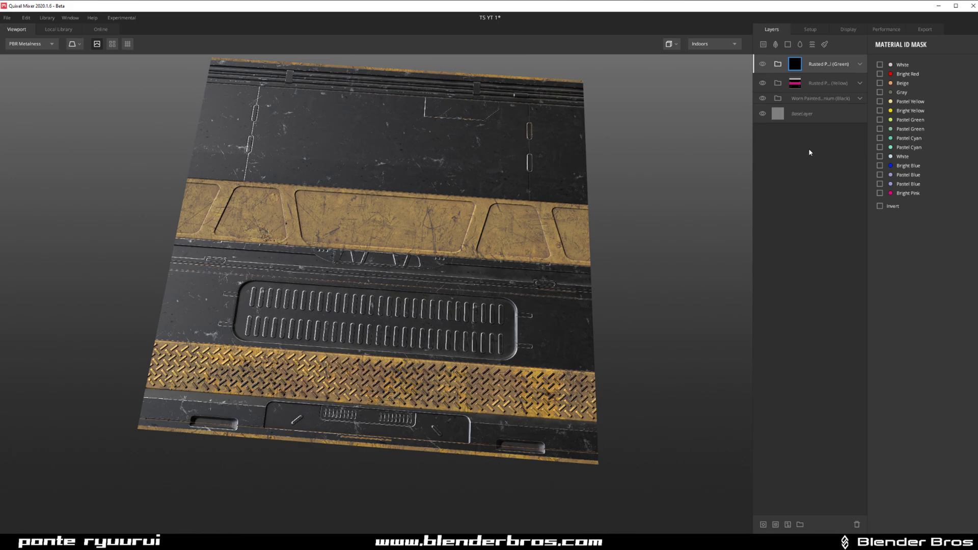
- Pick an ID-colour region into the green Rusted Painted layer's mask
{"action": "left_click", "coordinate": [30, 44]}
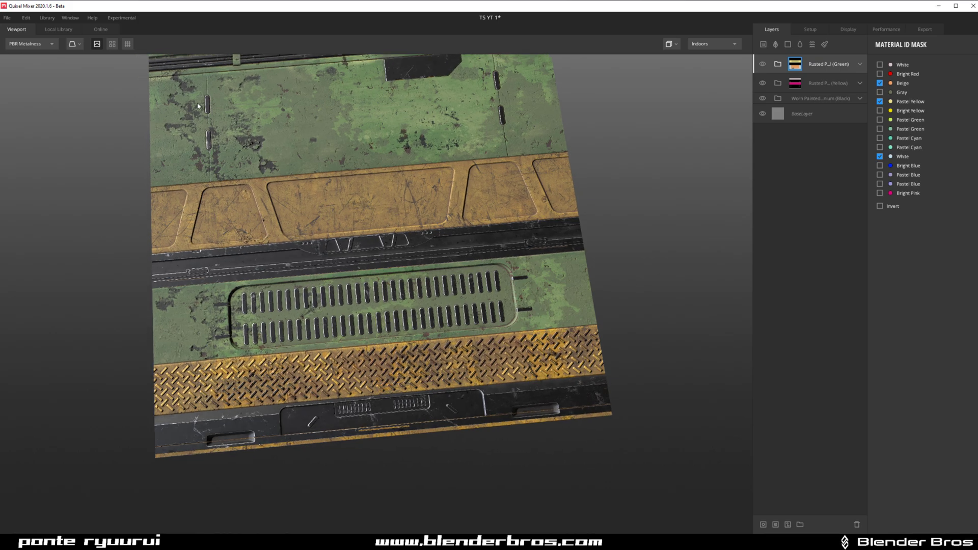
- Test lowering the green layer's blend opacity, then restore it to full
{"action": "left_click", "coordinate": [58, 30]}
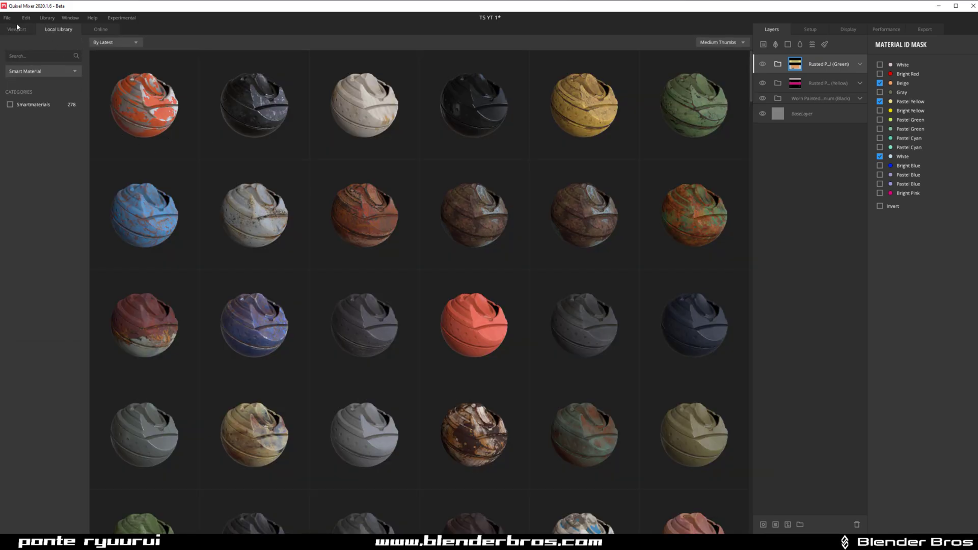
{"action": "left_click", "coordinate": [17, 28]}
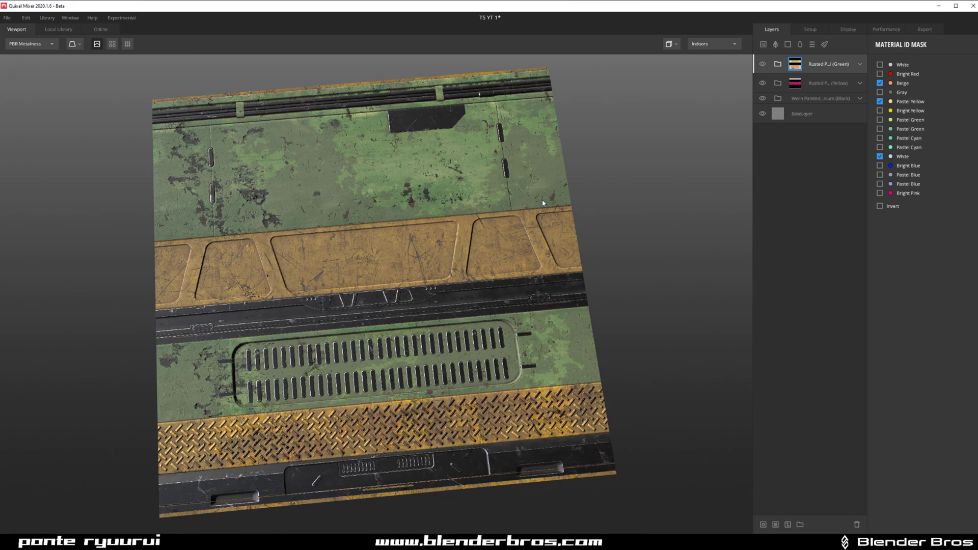
{"action": "left_click", "coordinate": [828, 63]}
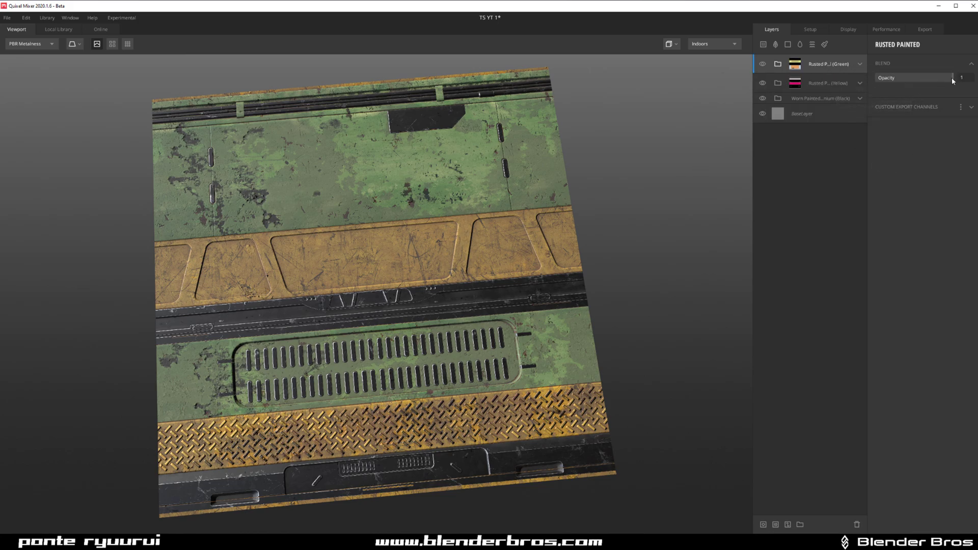
{"action": "left_click_drag", "start_coordinate": [950, 77], "coordinate": [899, 77]}
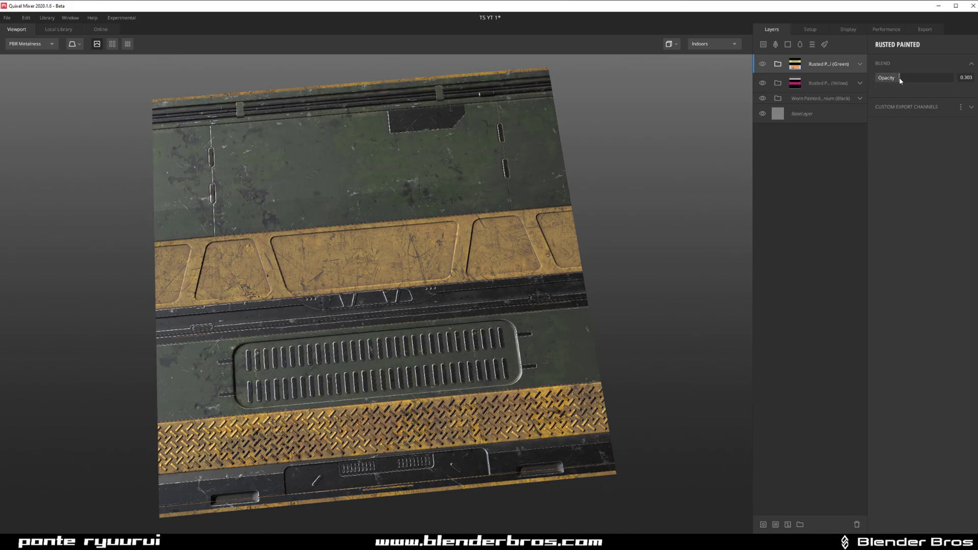
{"action": "left_click_drag", "start_coordinate": [899, 78], "coordinate": [954, 78]}
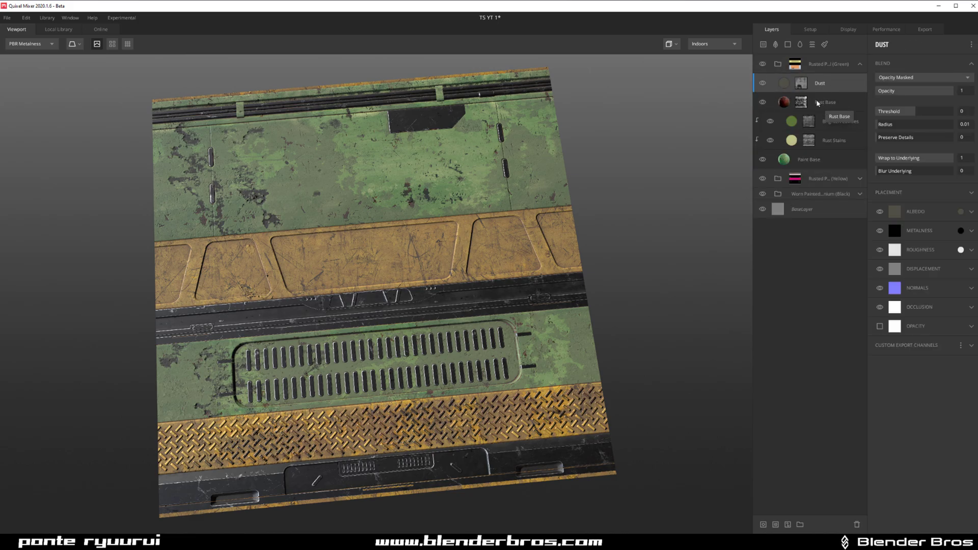
- Set the Paint Base sublayer's albedo to a darker, muted green and apply it
{"action": "left_click", "coordinate": [809, 159]}
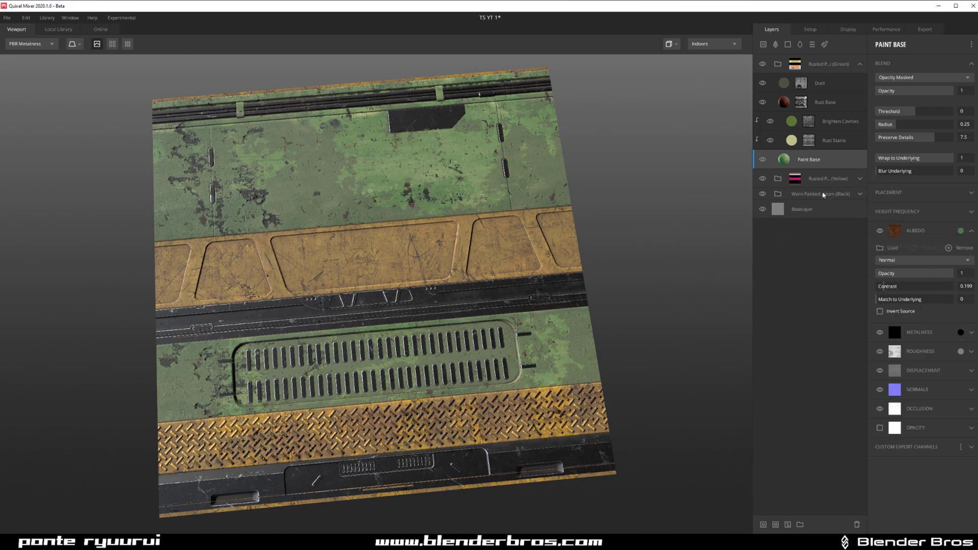
{"action": "left_click", "coordinate": [960, 230]}
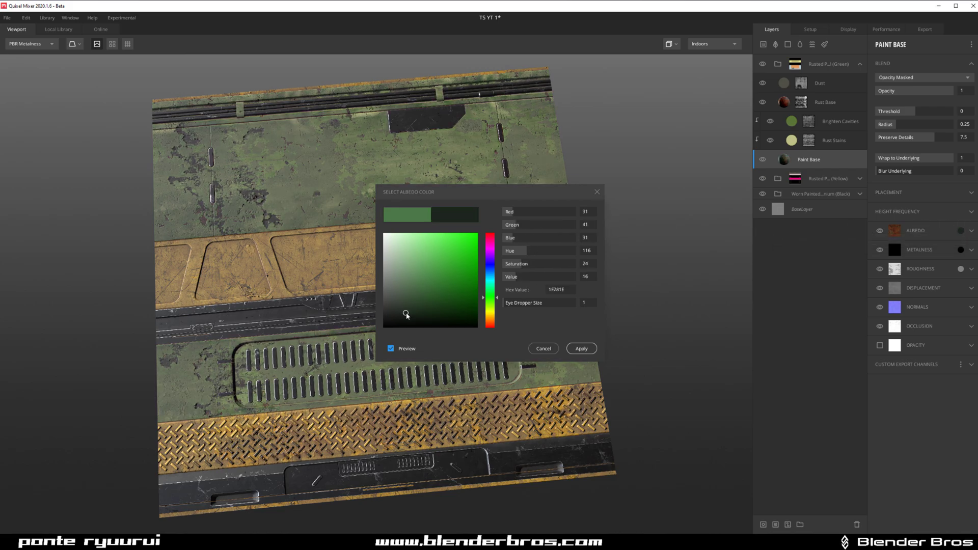
{"action": "left_click_drag", "start_coordinate": [406, 313], "coordinate": [401, 321]}
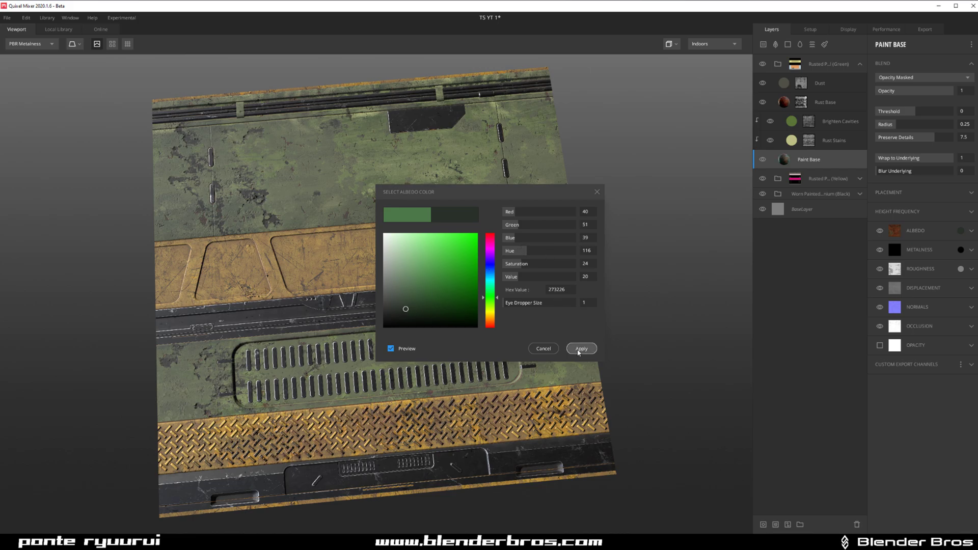
{"action": "left_click", "coordinate": [579, 348]}
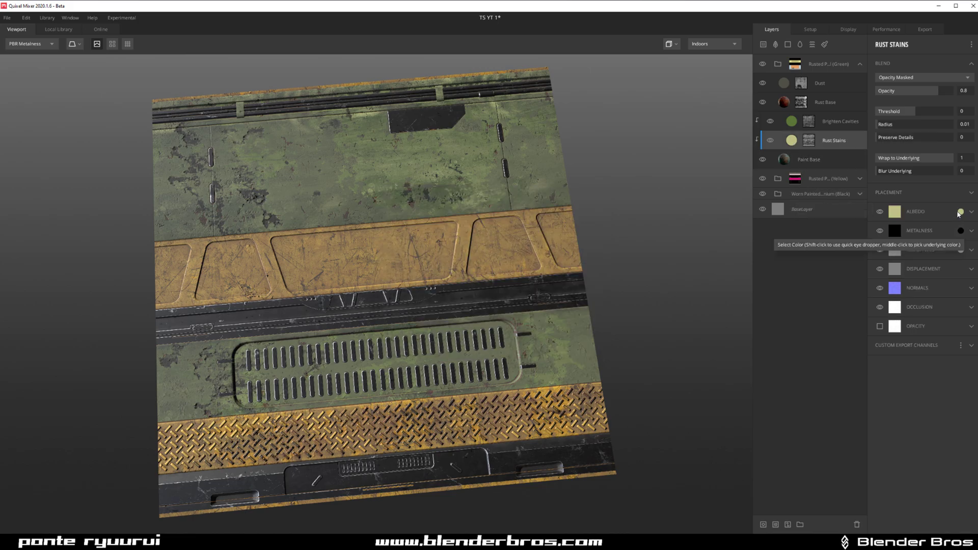
- Adjust the Brighten Cavities sublayer's albedo highlight colour
{"action": "left_click", "coordinate": [960, 211]}
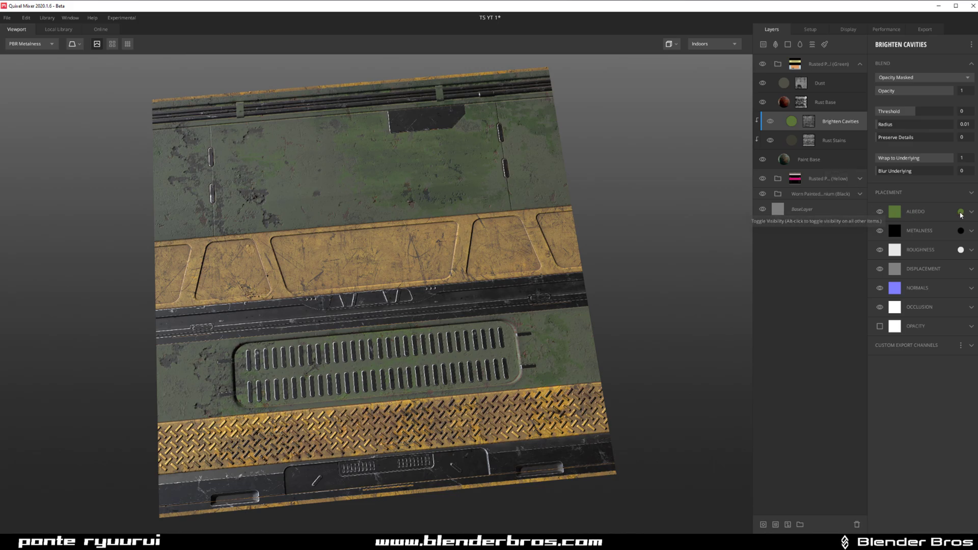
{"action": "left_click", "coordinate": [893, 211]}
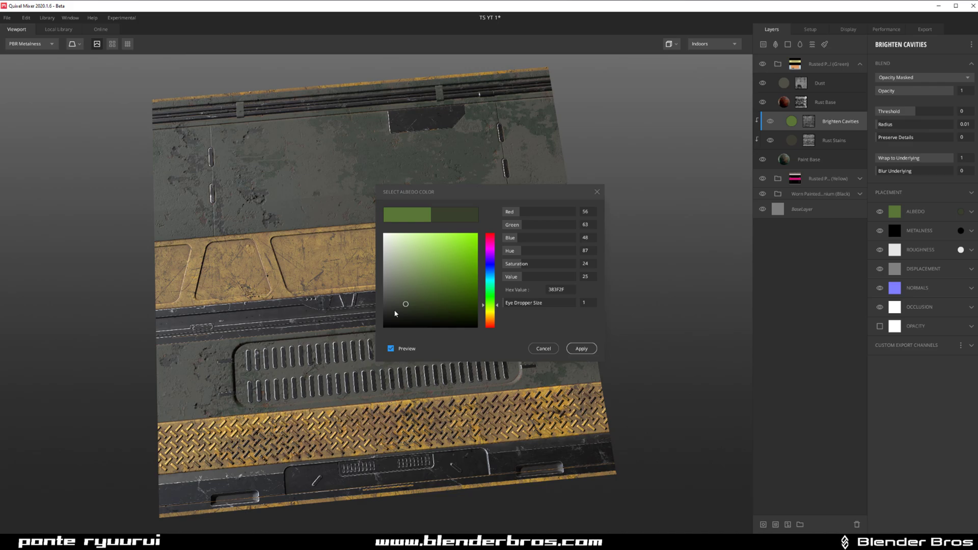
{"action": "left_click_drag", "start_coordinate": [406, 304], "coordinate": [391, 310]}
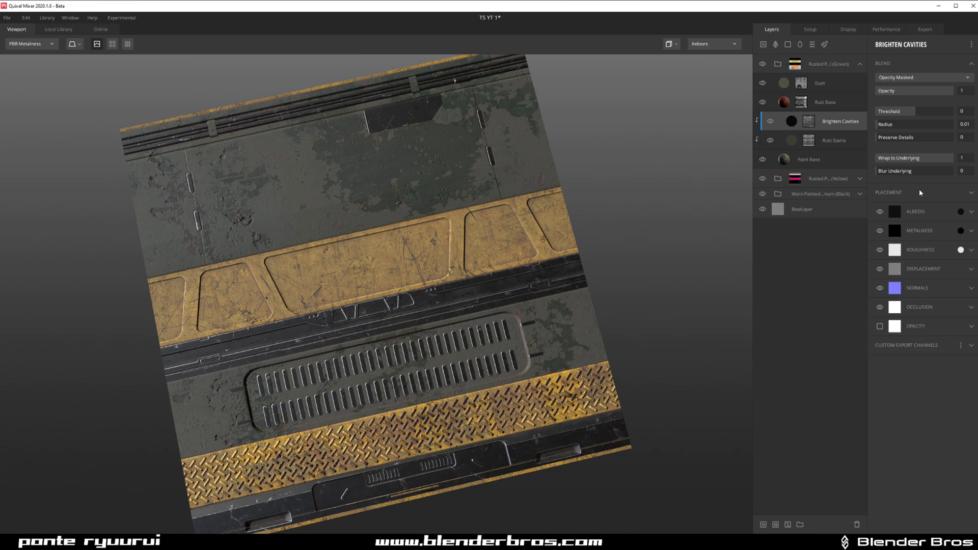
- Lower the Rusted Painted (Green) group's blend opacity to about 0.66
{"action": "left_click", "coordinate": [829, 63]}
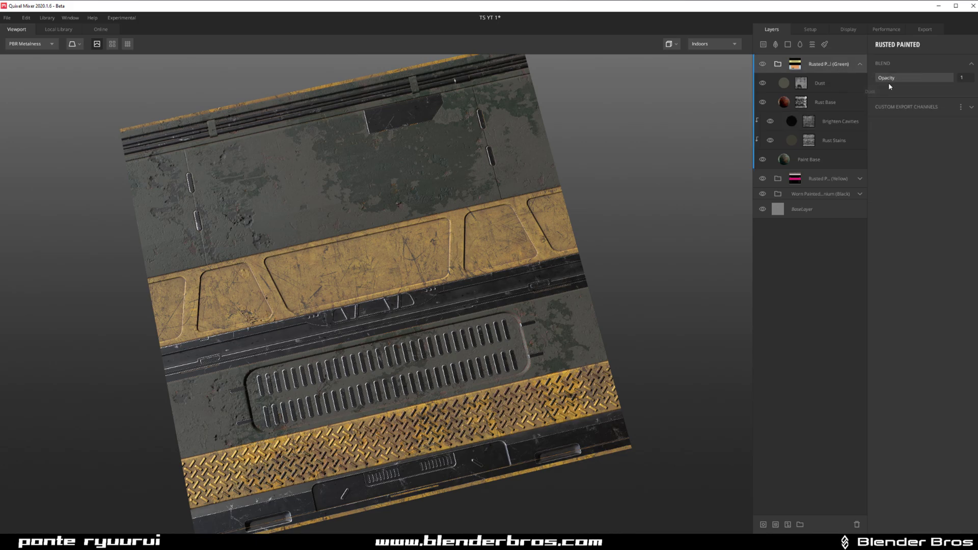
{"action": "left_click_drag", "start_coordinate": [953, 78], "coordinate": [929, 77]}
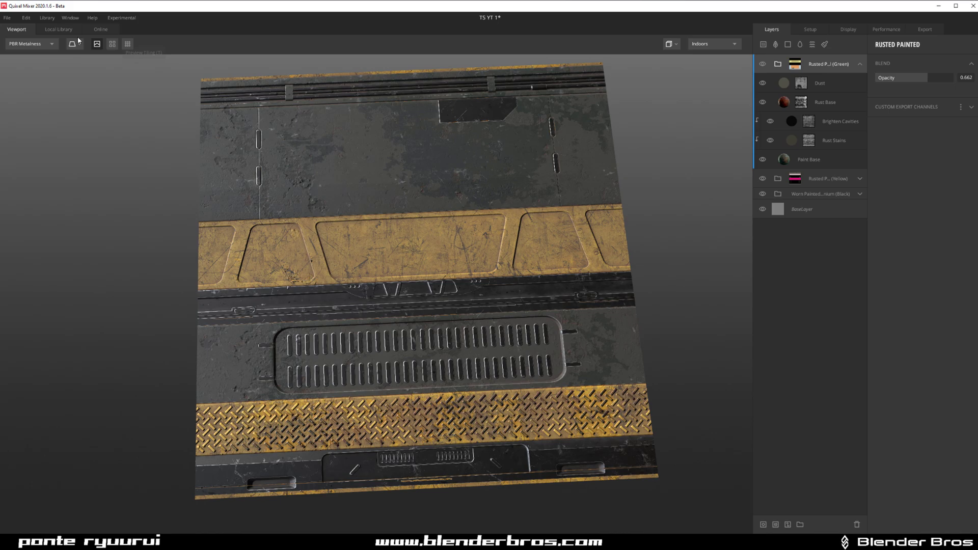
{"action": "left_click", "coordinate": [59, 29]}
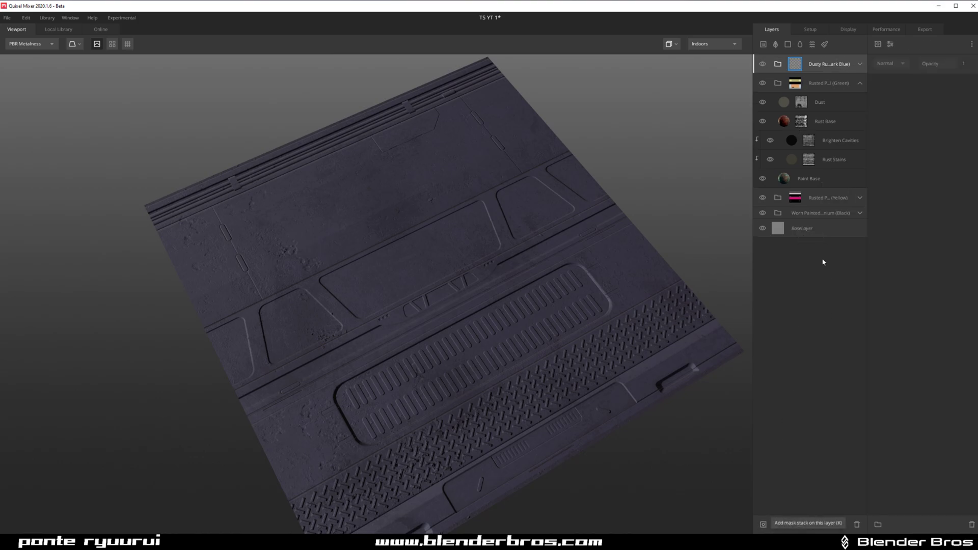
{"action": "mouse_move", "coordinate": [646, 268]}
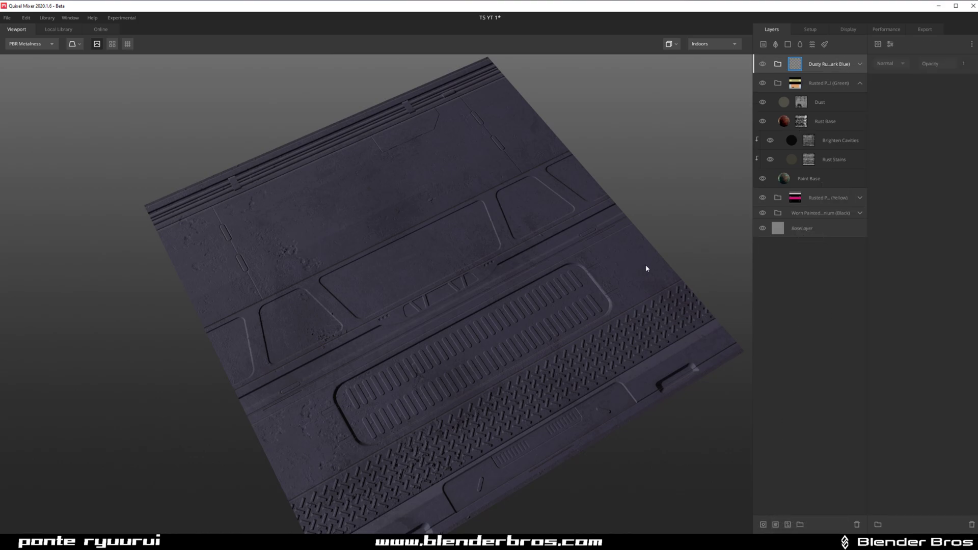
- Mask the dark blue Dusty Rusted layer to the grille slots' and small panel slots' ID colours
{"action": "left_click", "coordinate": [812, 63]}
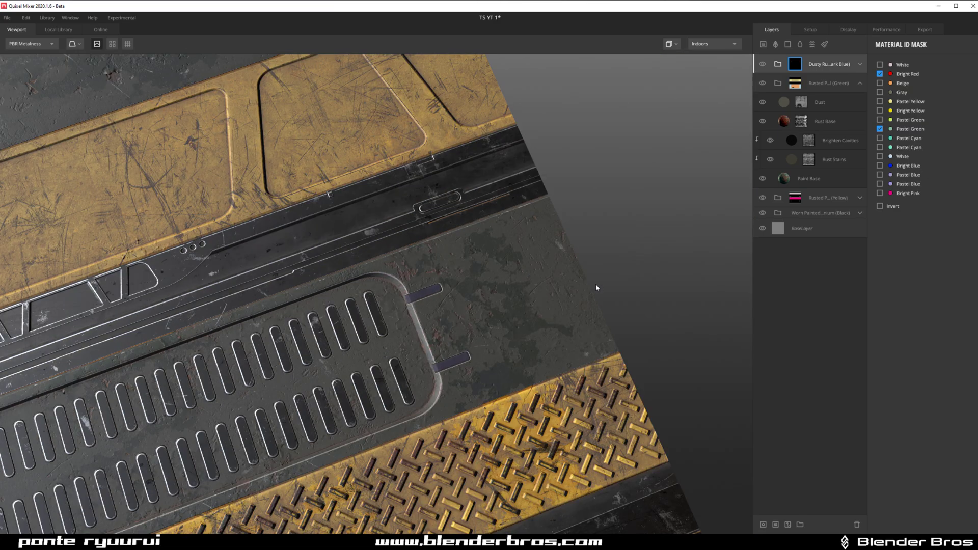
{"action": "left_click", "coordinate": [30, 44]}
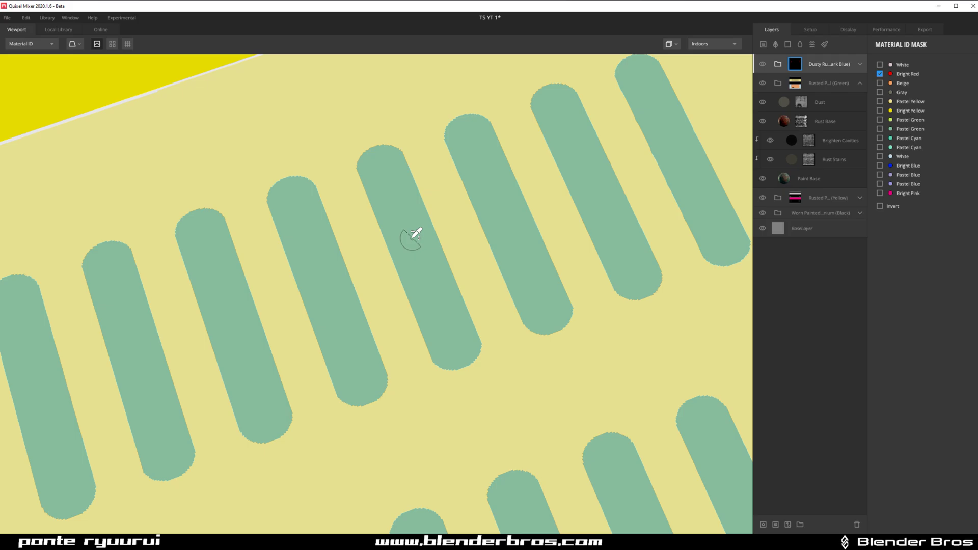
{"action": "left_click", "coordinate": [28, 43]}
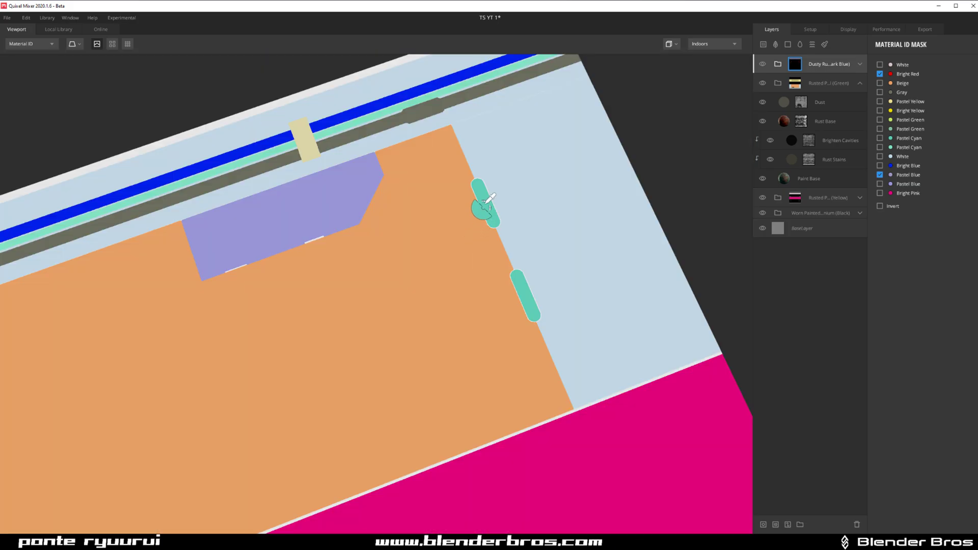
{"action": "left_click", "coordinate": [30, 44]}
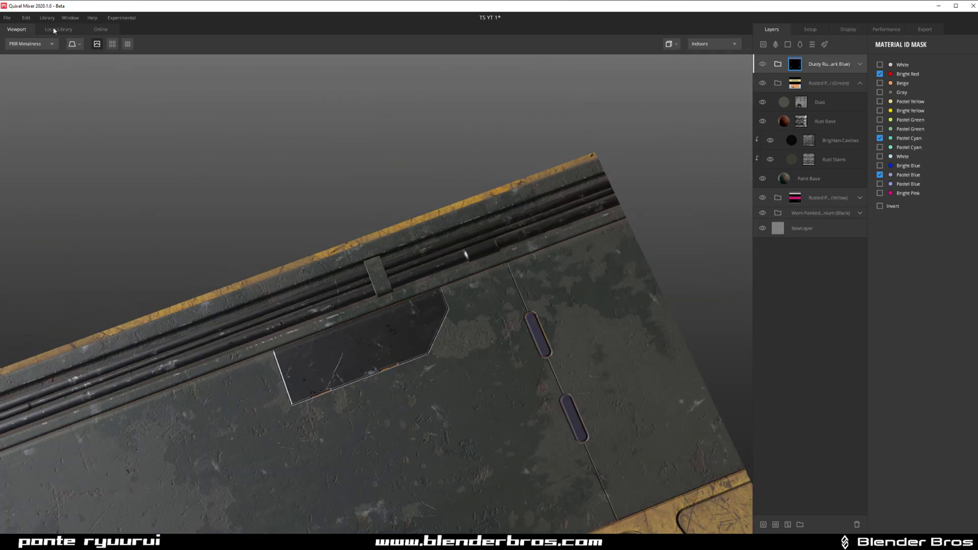
- Add the black Scratched Painted smart material from the library with a Material ID mask picking the grey rail strips
{"action": "left_click", "coordinate": [59, 29]}
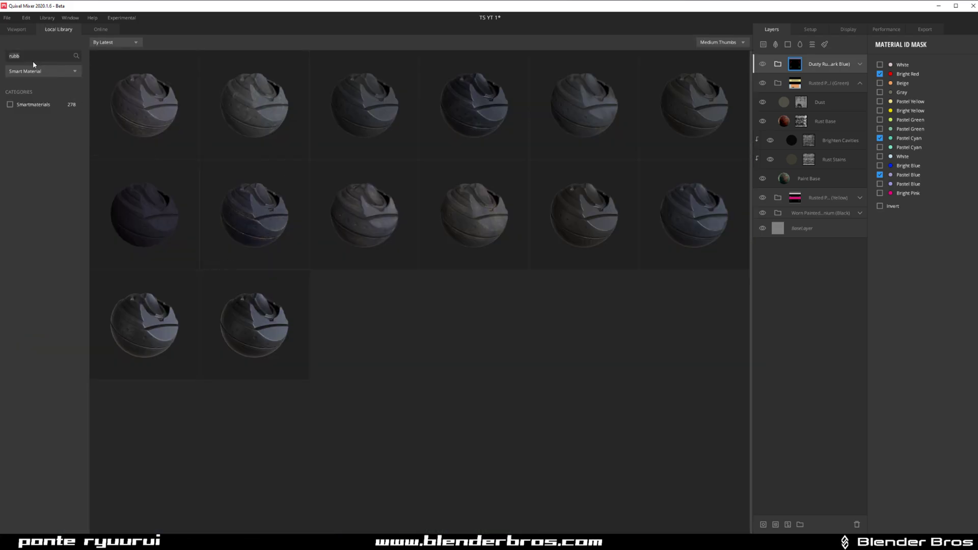
{"action": "left_click", "coordinate": [16, 30]}
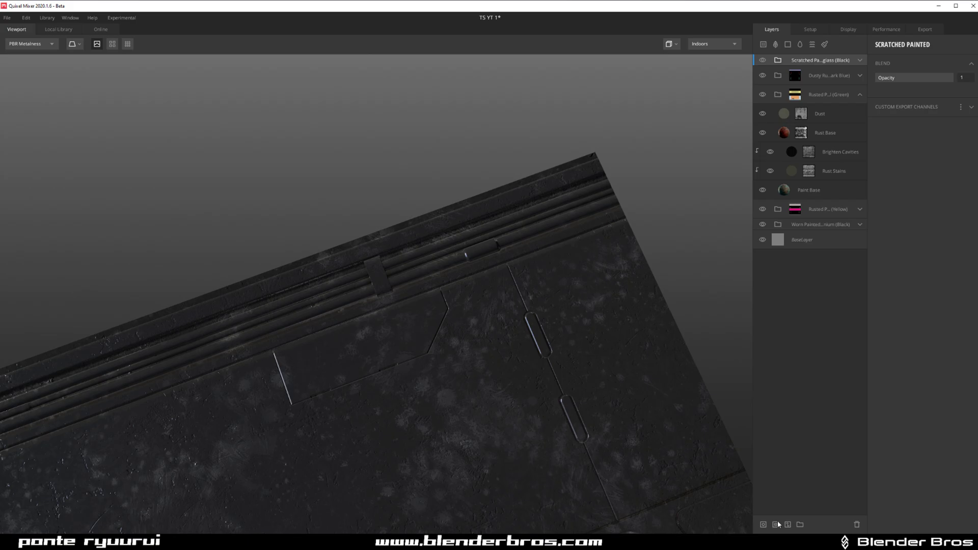
{"action": "left_click", "coordinate": [32, 43]}
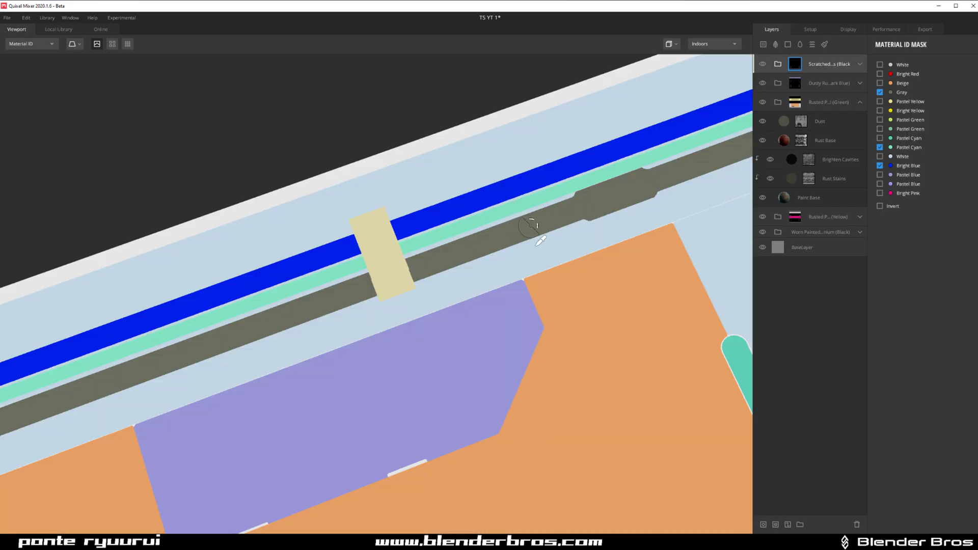
{"action": "left_click", "coordinate": [31, 43]}
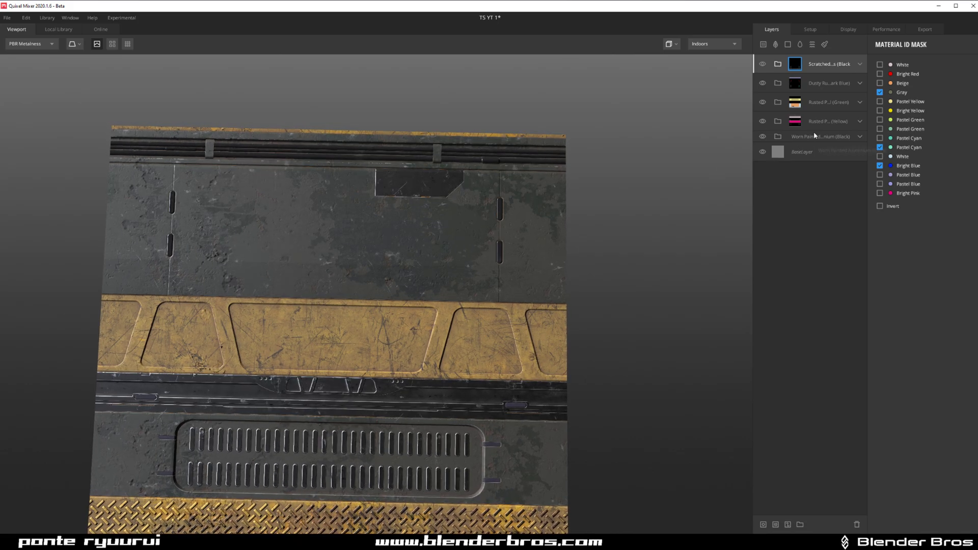
- Lower the Rusted Painted (Green) group's opacity to about 0.169
{"action": "left_click", "coordinate": [829, 102]}
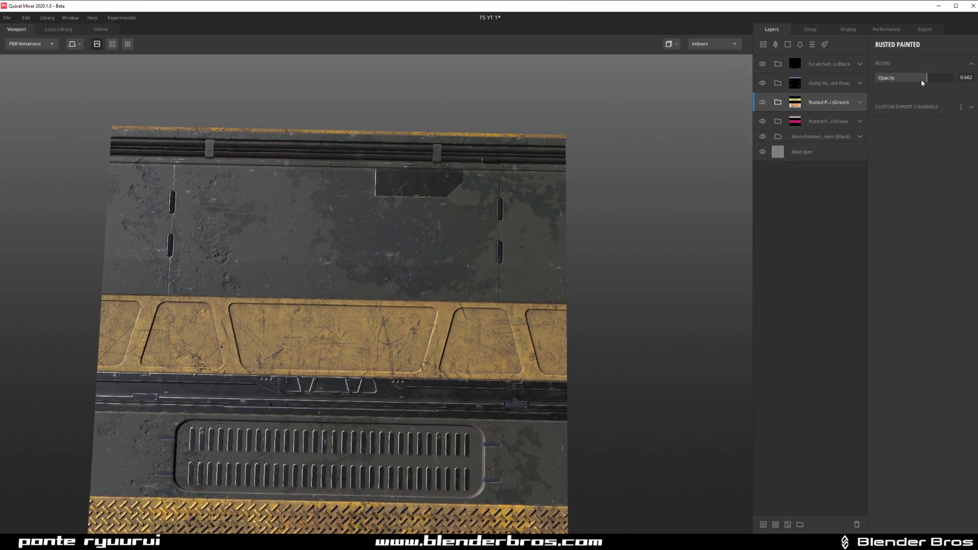
{"action": "left_click_drag", "start_coordinate": [929, 78], "coordinate": [898, 77]}
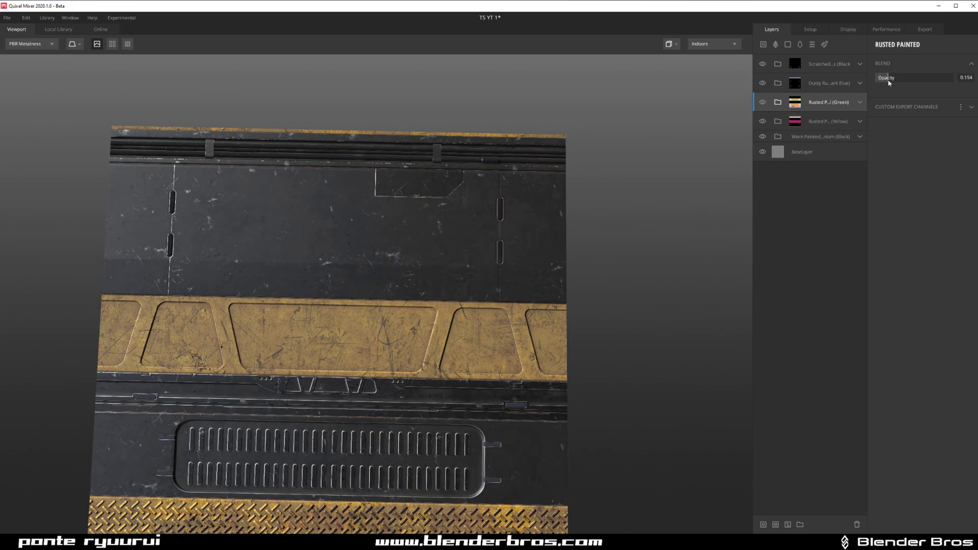
{"action": "left_click_drag", "start_coordinate": [898, 78], "coordinate": [908, 77]}
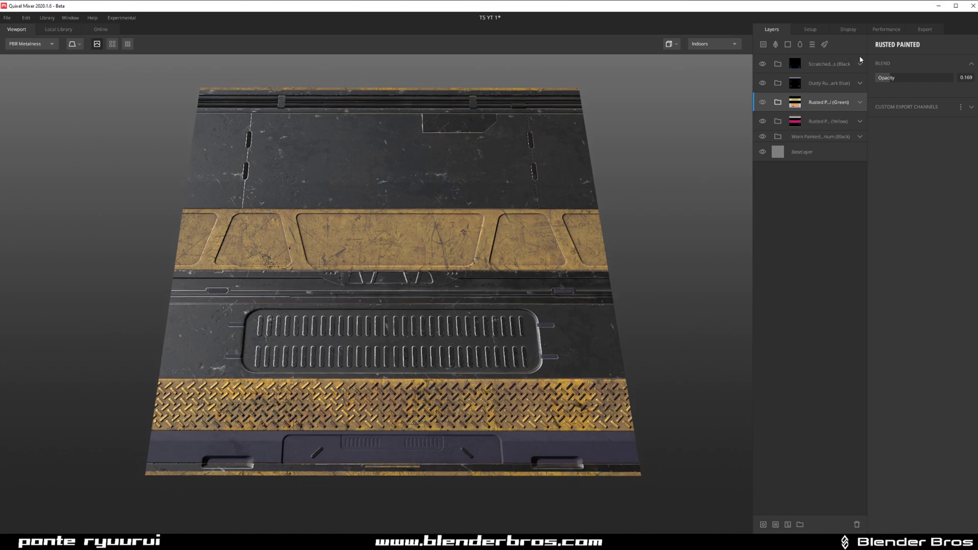
- Enable the RMA map in the export list and expand its channel settings
{"action": "left_click", "coordinate": [925, 30]}
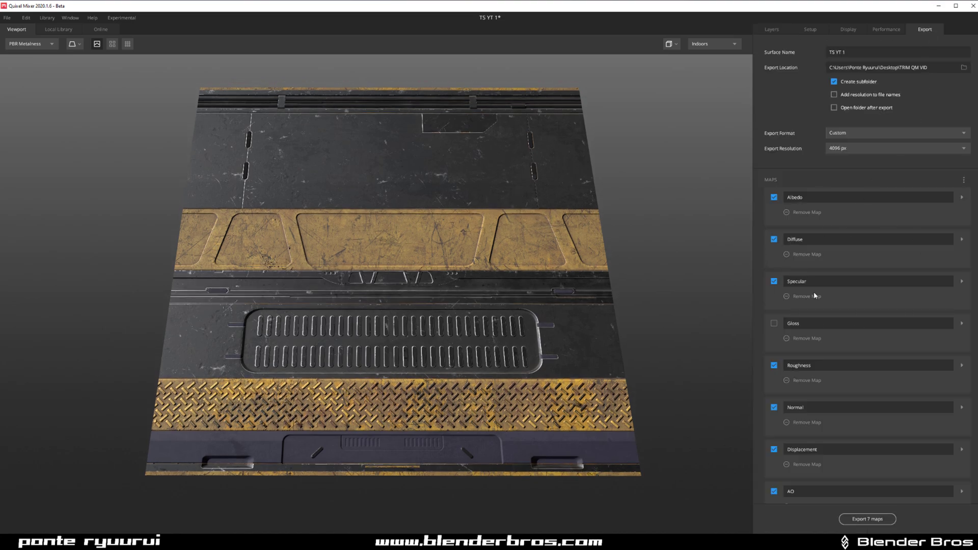
{"action": "scroll", "scroll_direction": "down", "scroll_amount": 3}
{"action": "type", "text": "RMA"}
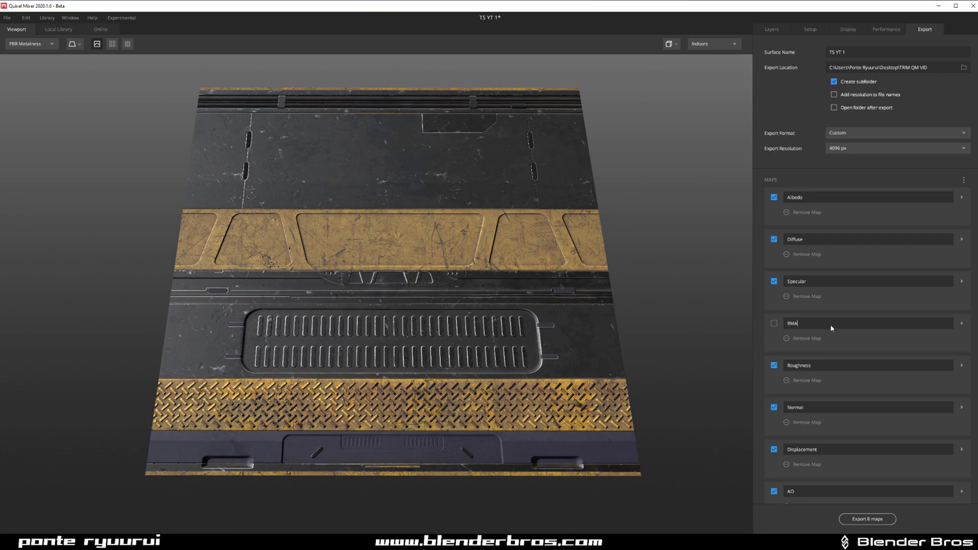
{"action": "mouse_move", "coordinate": [779, 324]}
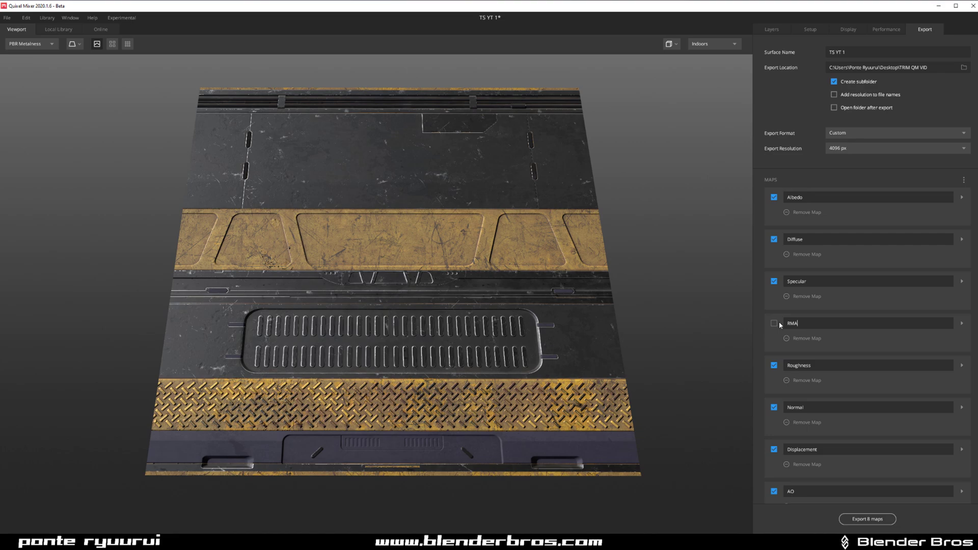
{"action": "left_click", "coordinate": [773, 323]}
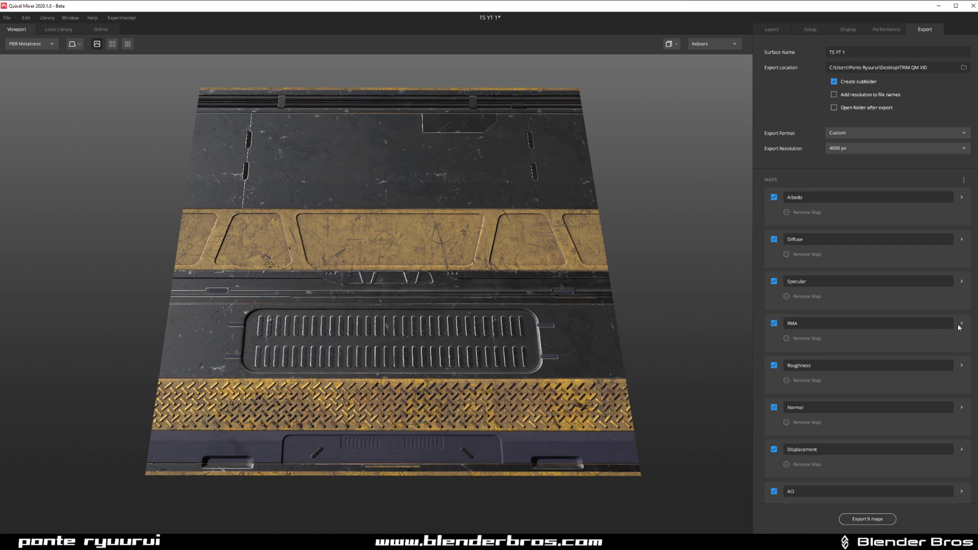
{"action": "left_click", "coordinate": [962, 323]}
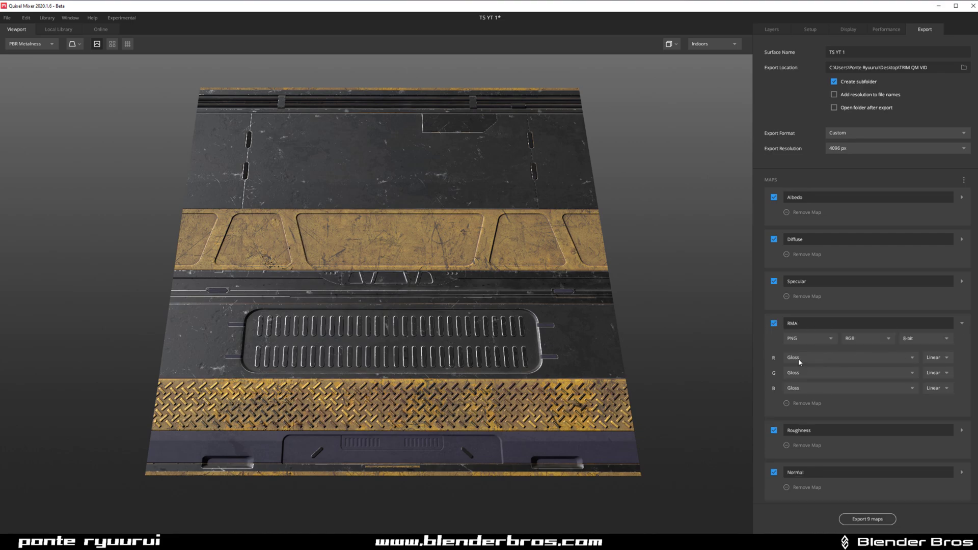
- Pack Ambient Occlusion, Roughness and Metalness into the RMA red, green and blue channels
{"action": "left_click", "coordinate": [848, 357]}
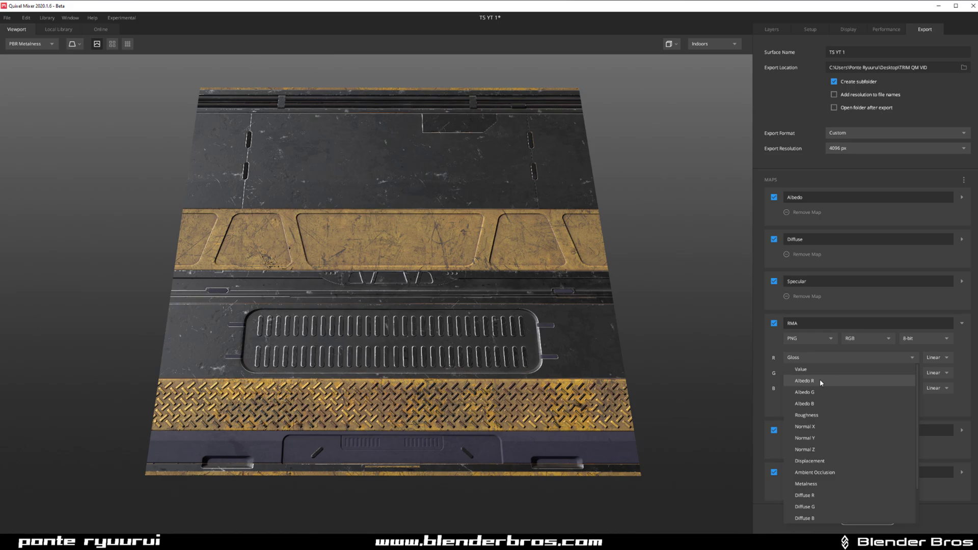
{"action": "mouse_move", "coordinate": [831, 460]}
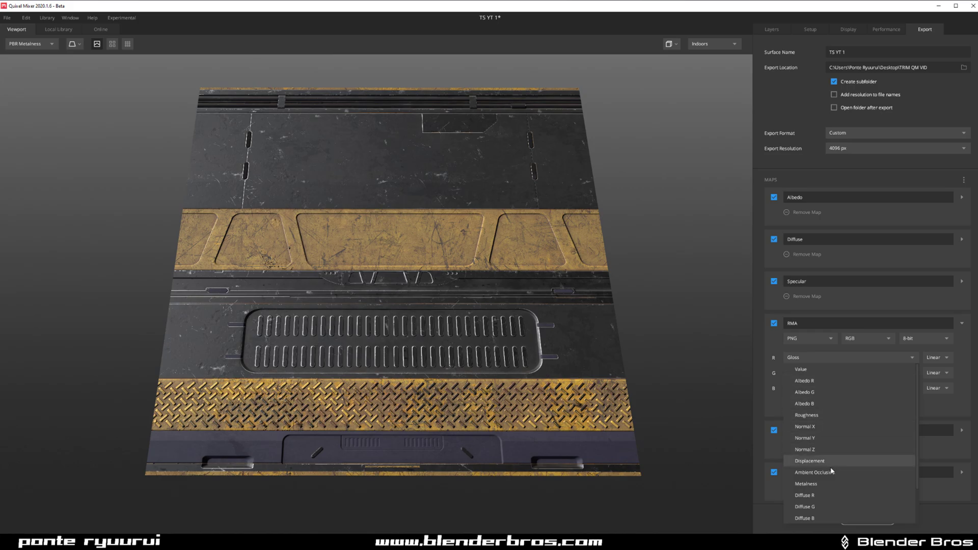
{"action": "scroll", "scroll_direction": "down", "scroll_amount": 3}
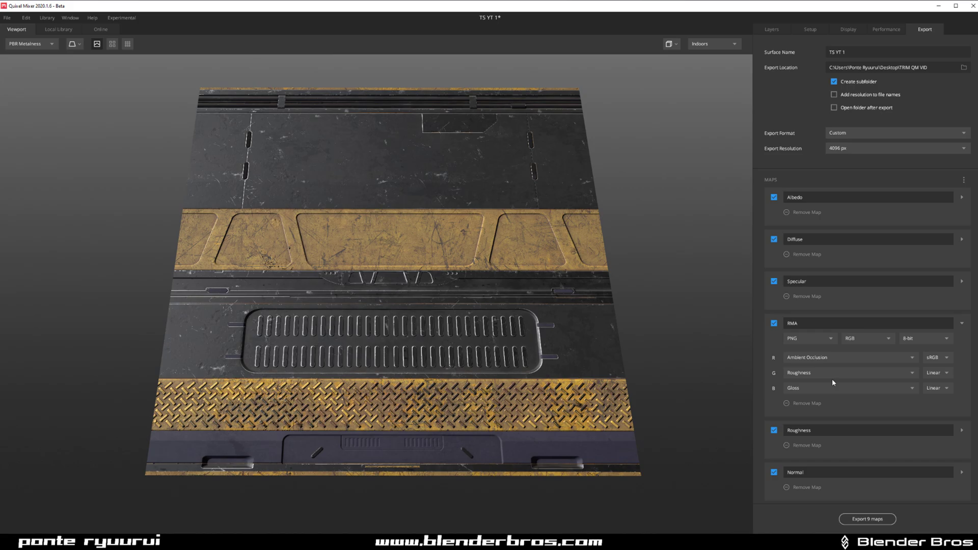
{"action": "left_click", "coordinate": [848, 387]}
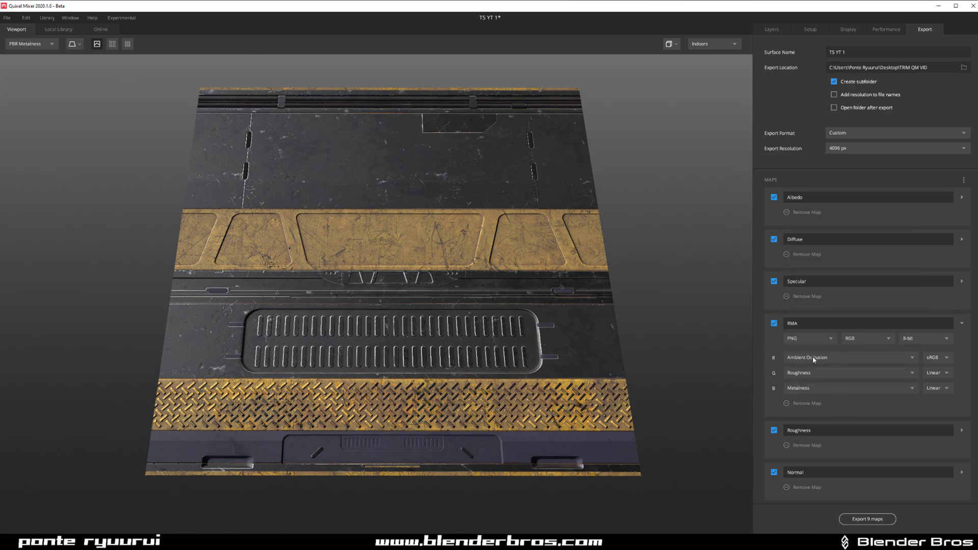
{"action": "left_click", "coordinate": [963, 323]}
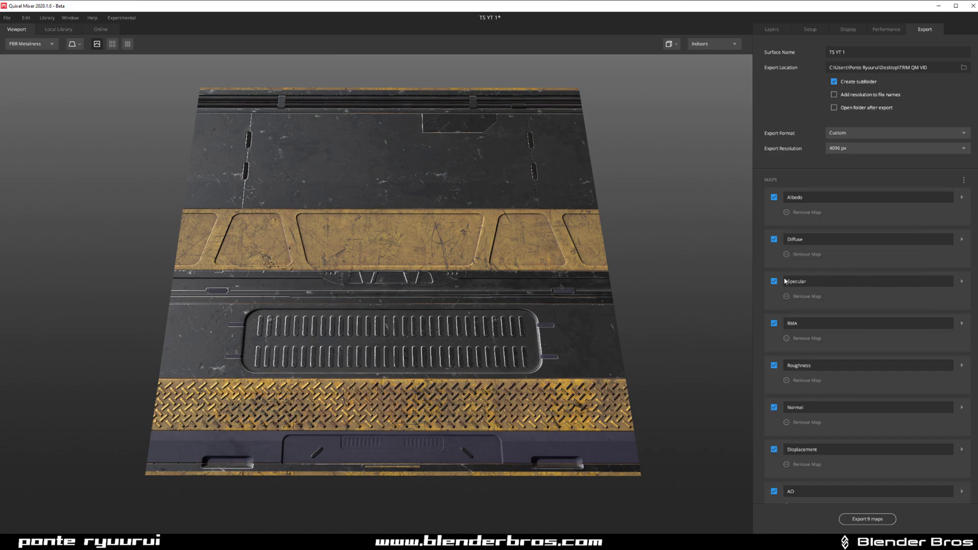
- Keep the Specular map included and start exporting all nine 4096 px maps
{"action": "left_click", "coordinate": [773, 281]}
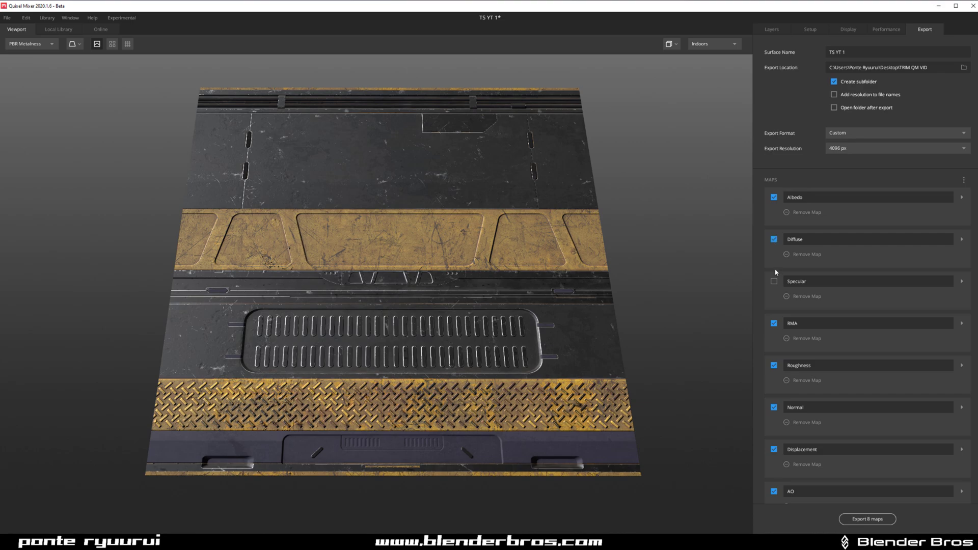
{"action": "left_click", "coordinate": [774, 281]}
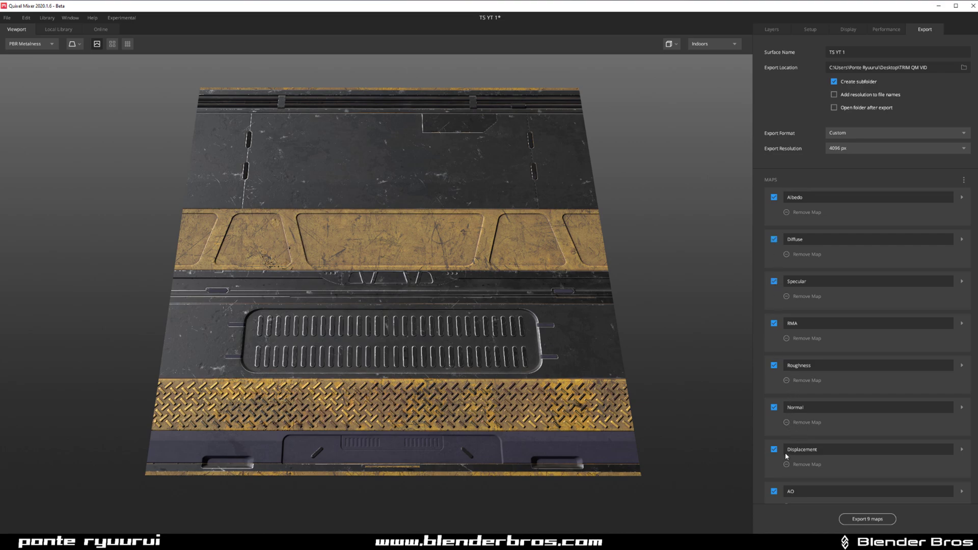
{"action": "mouse_move", "coordinate": [794, 490]}
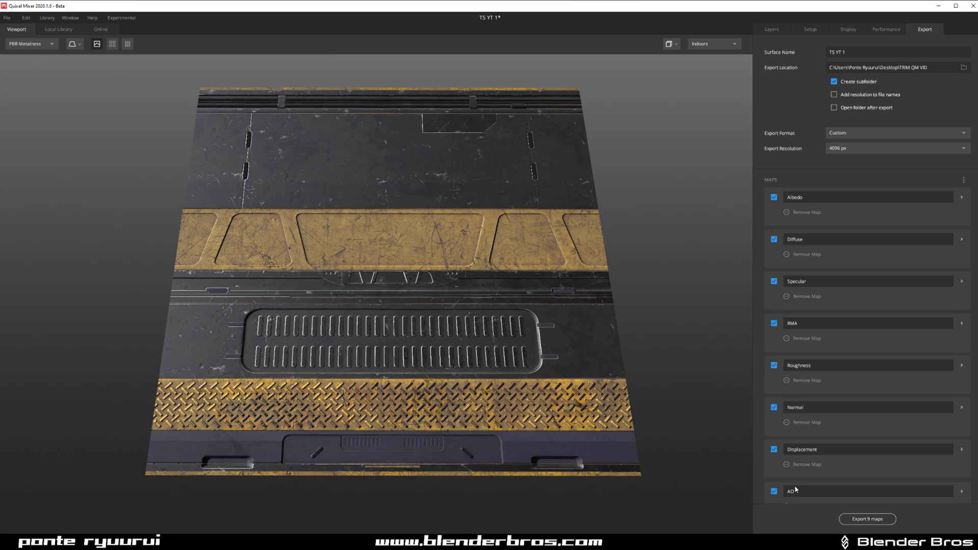
{"action": "scroll", "scroll_direction": "down", "scroll_amount": 3}
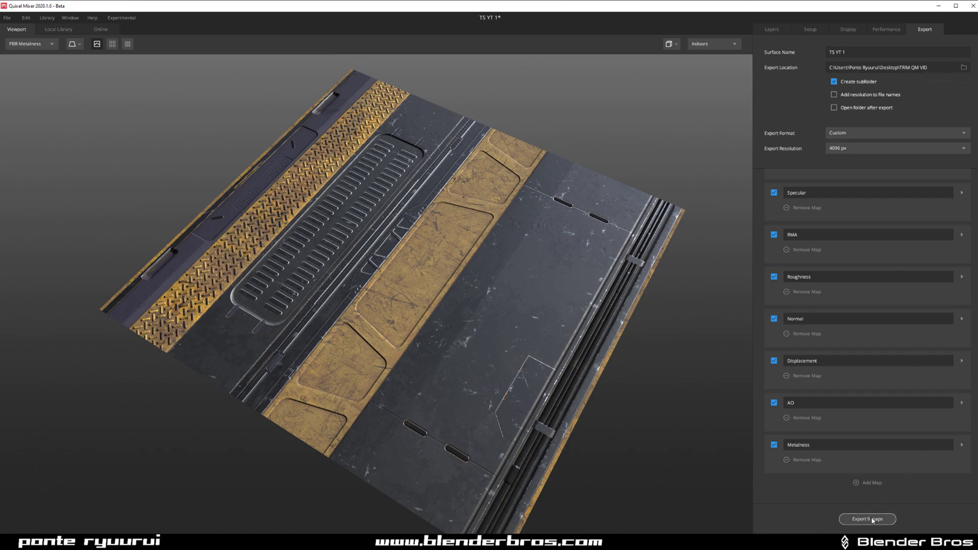
{"action": "left_click", "coordinate": [866, 518]}
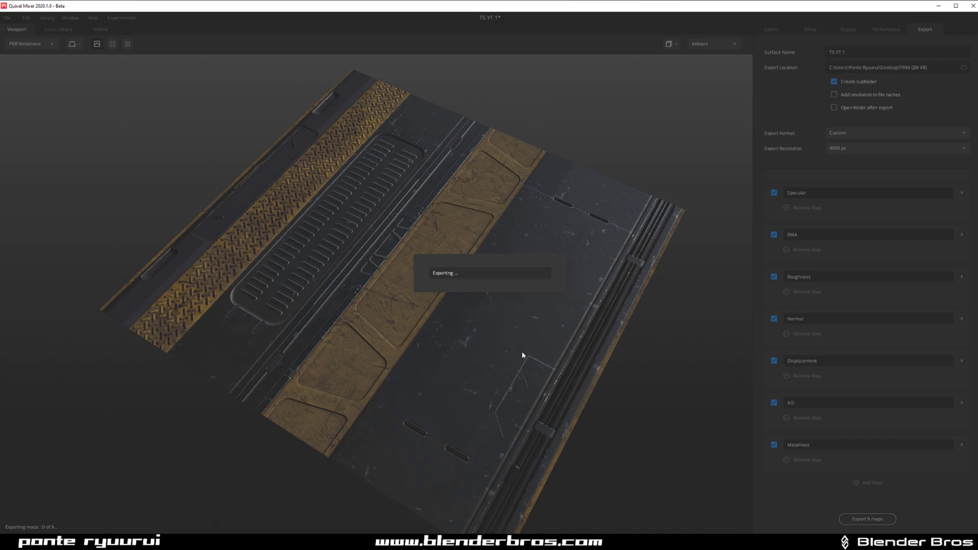